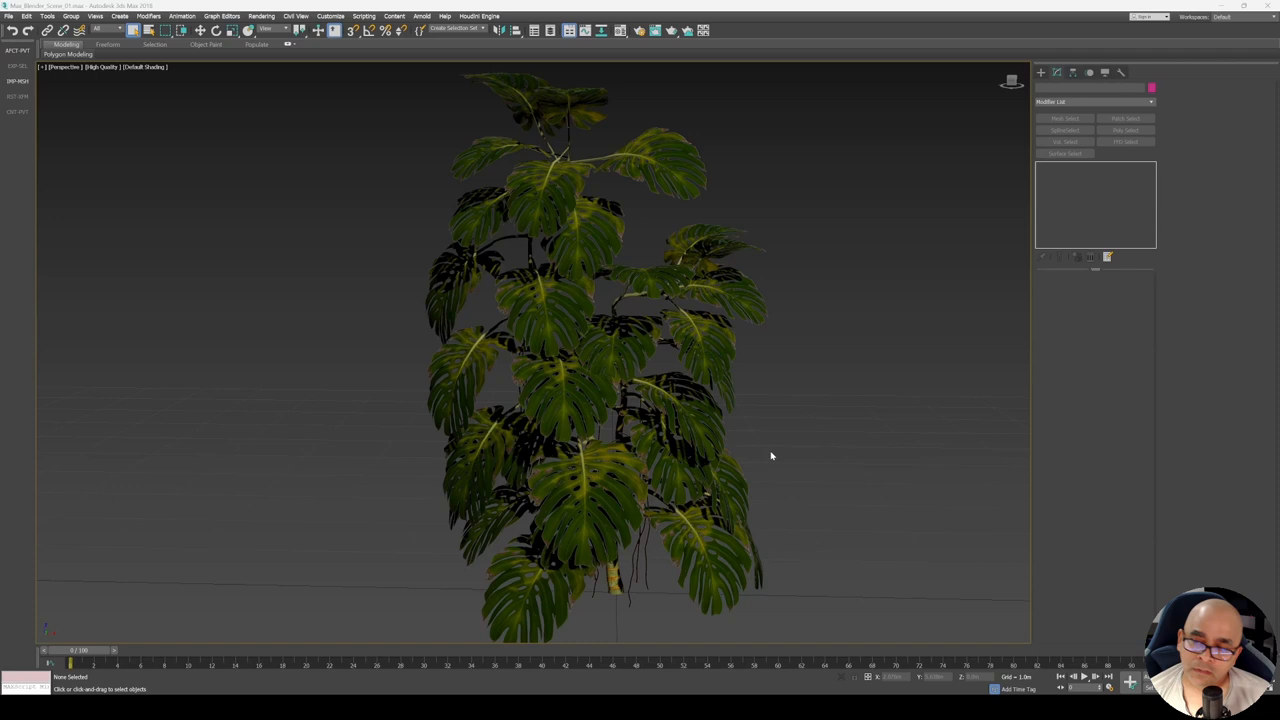
mouse_move(778, 449)
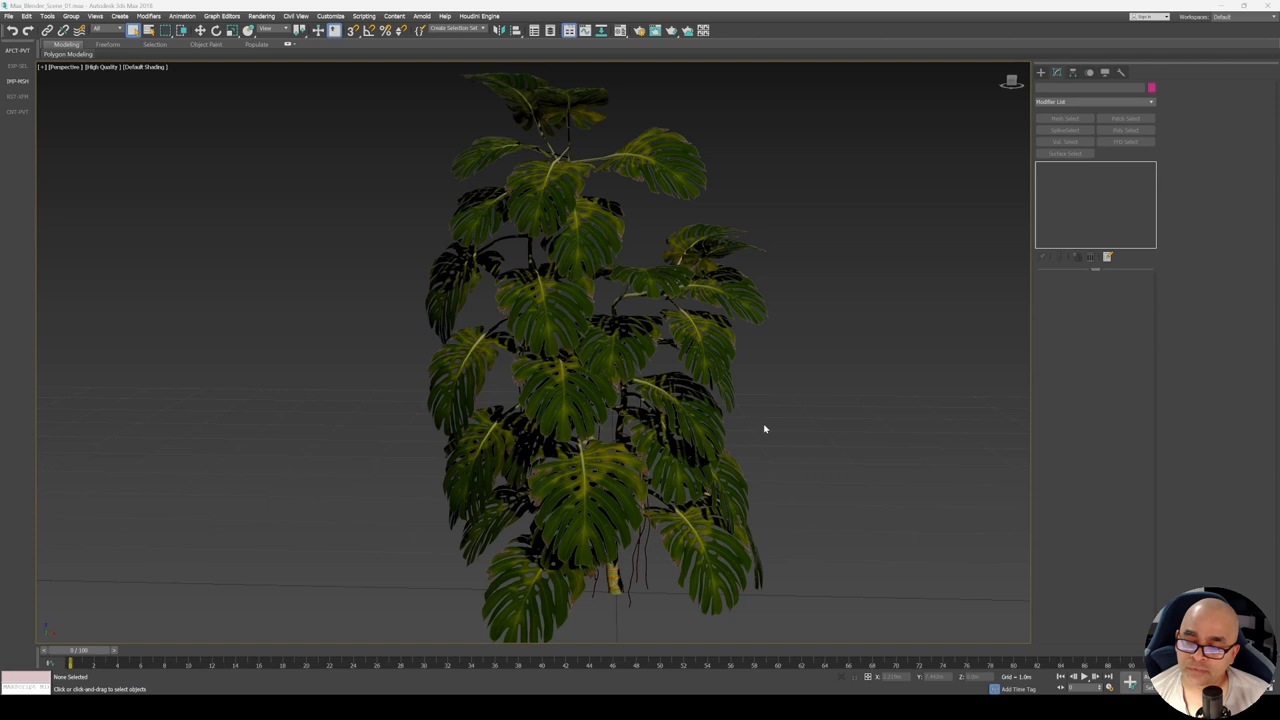
mouse_move(791, 381)
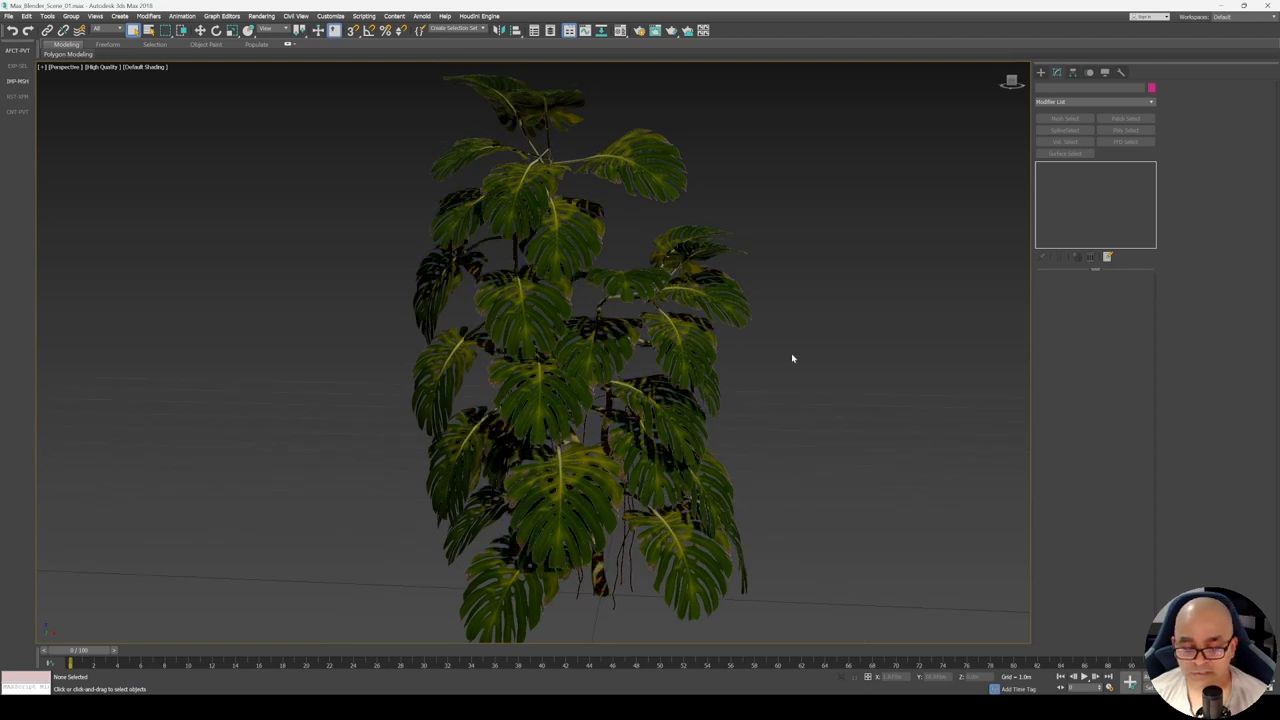
- Toggle triangle edge display with F4 and return to plain shading without edges
key("F4")
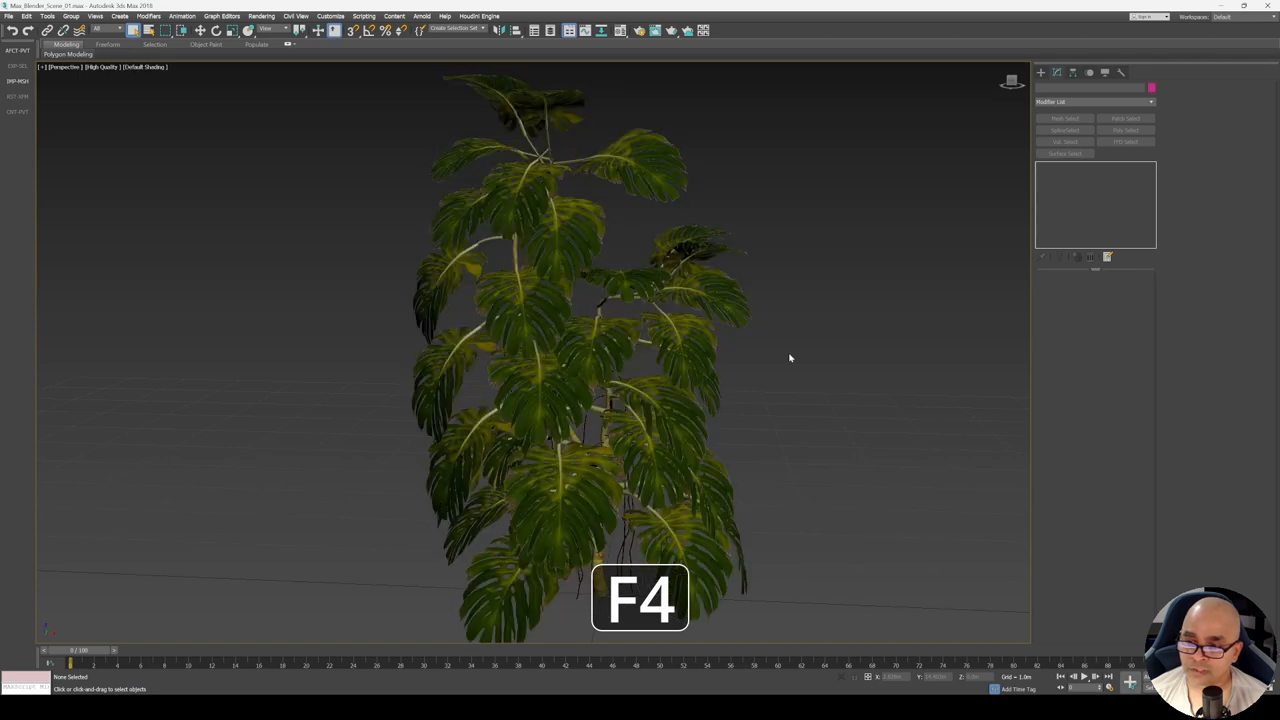
key("F4")
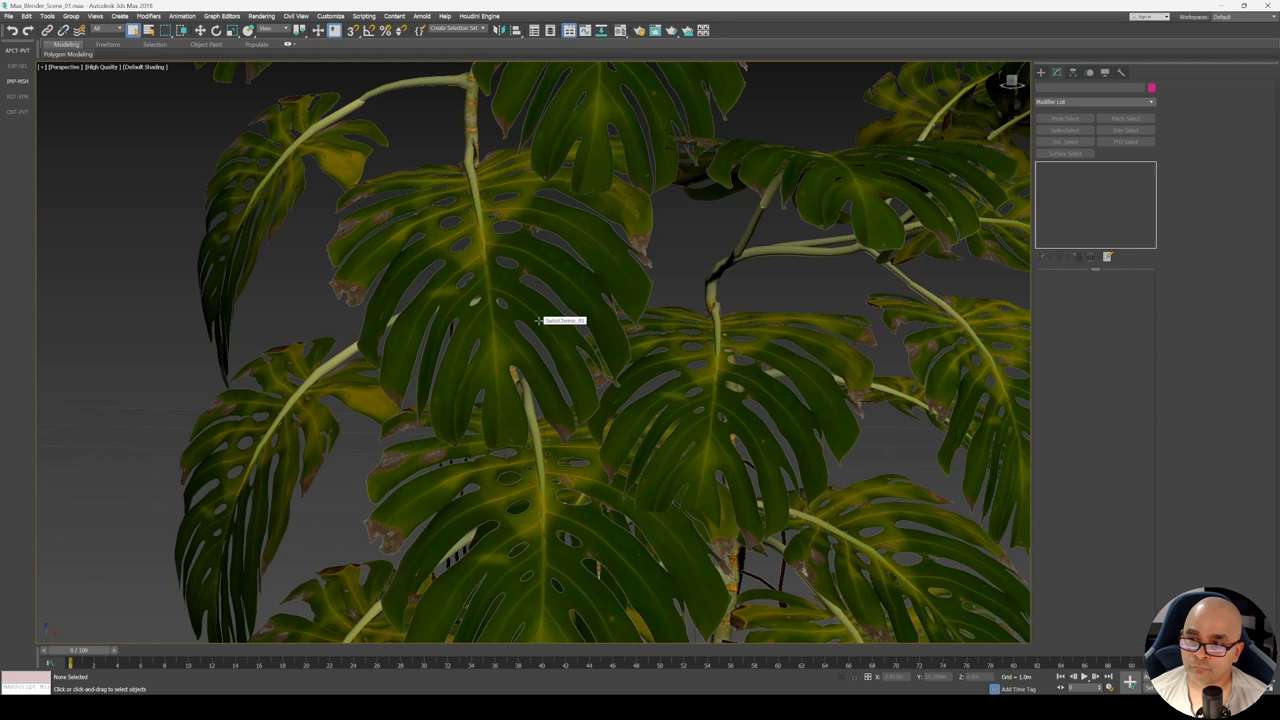
key("F4")
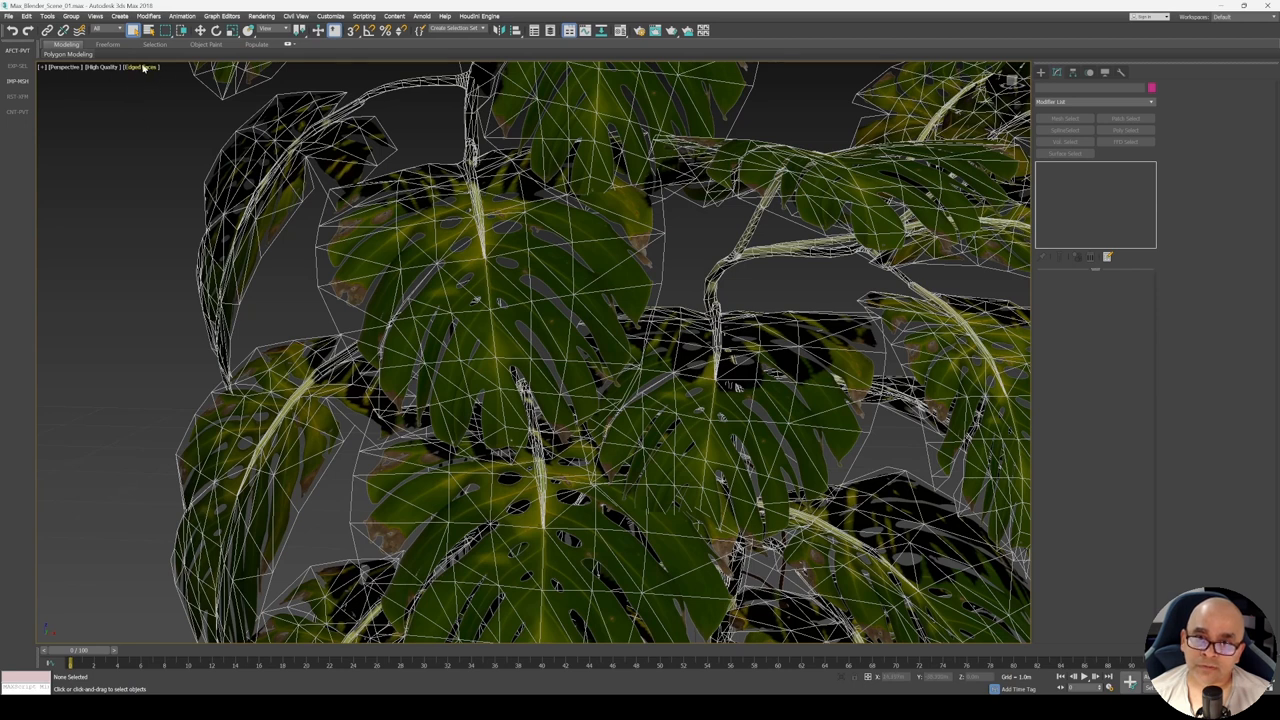
left_click(143, 67)
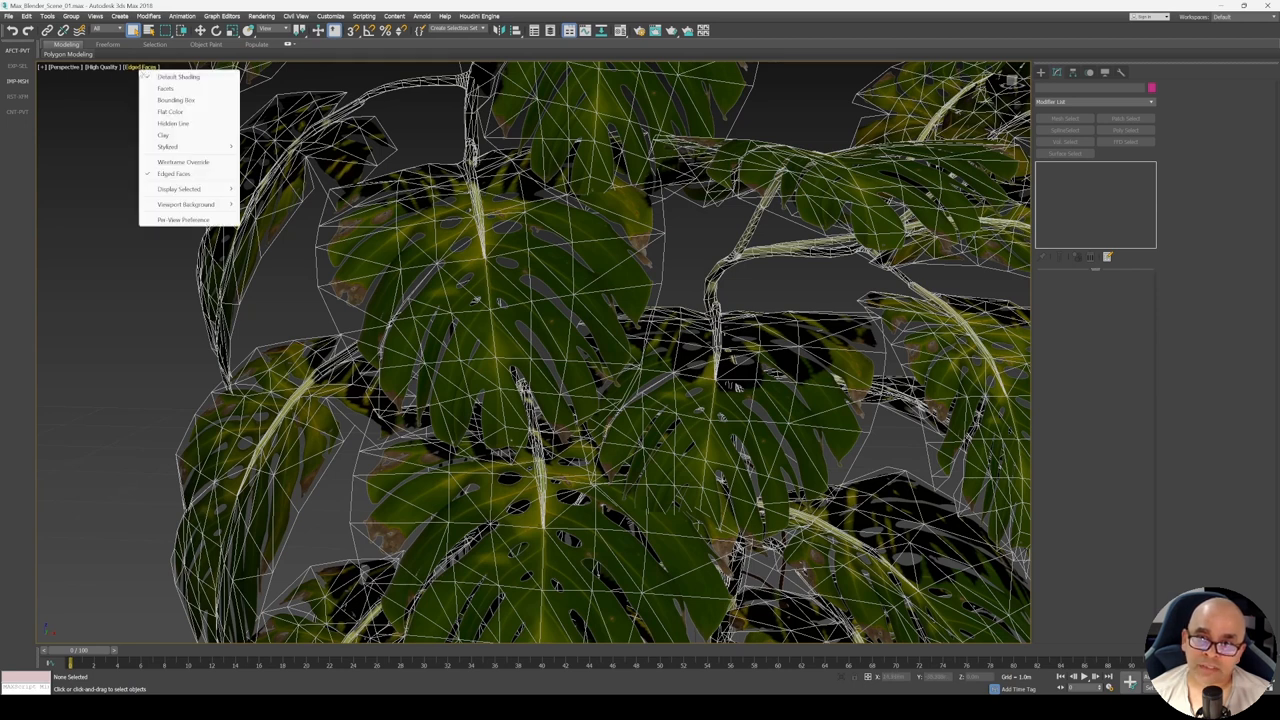
left_click(182, 82)
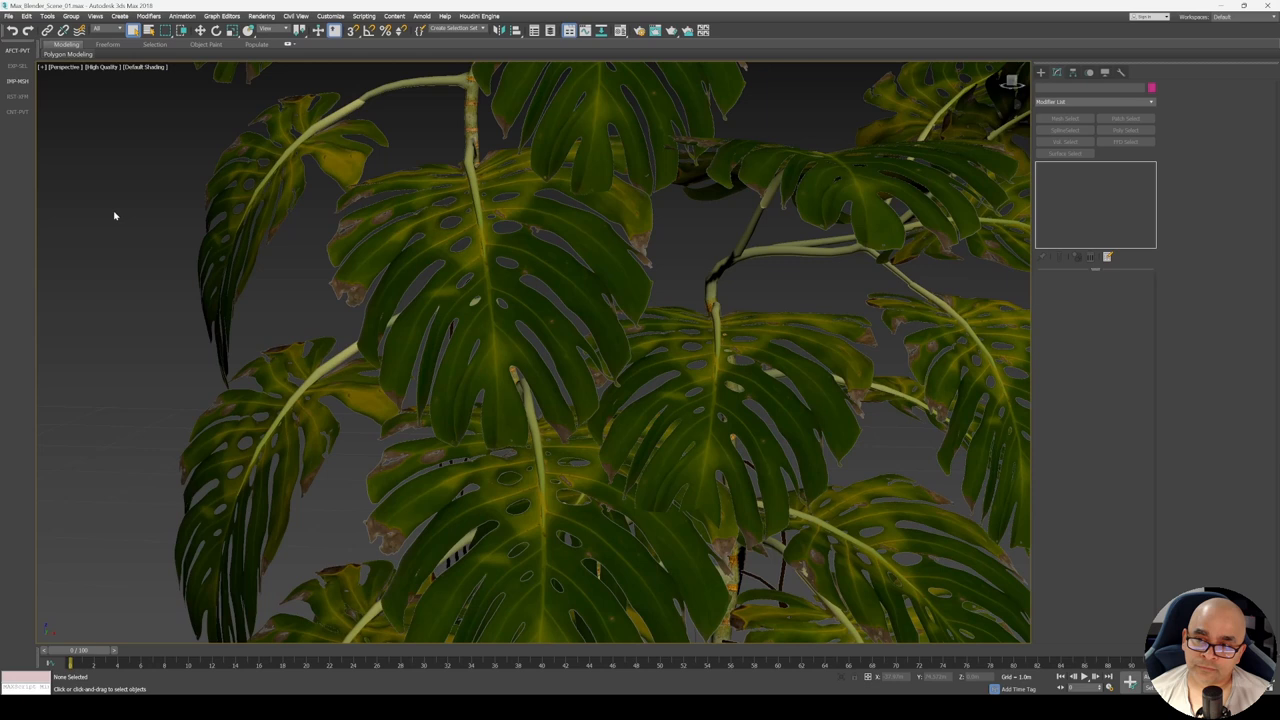
left_click(145, 67)
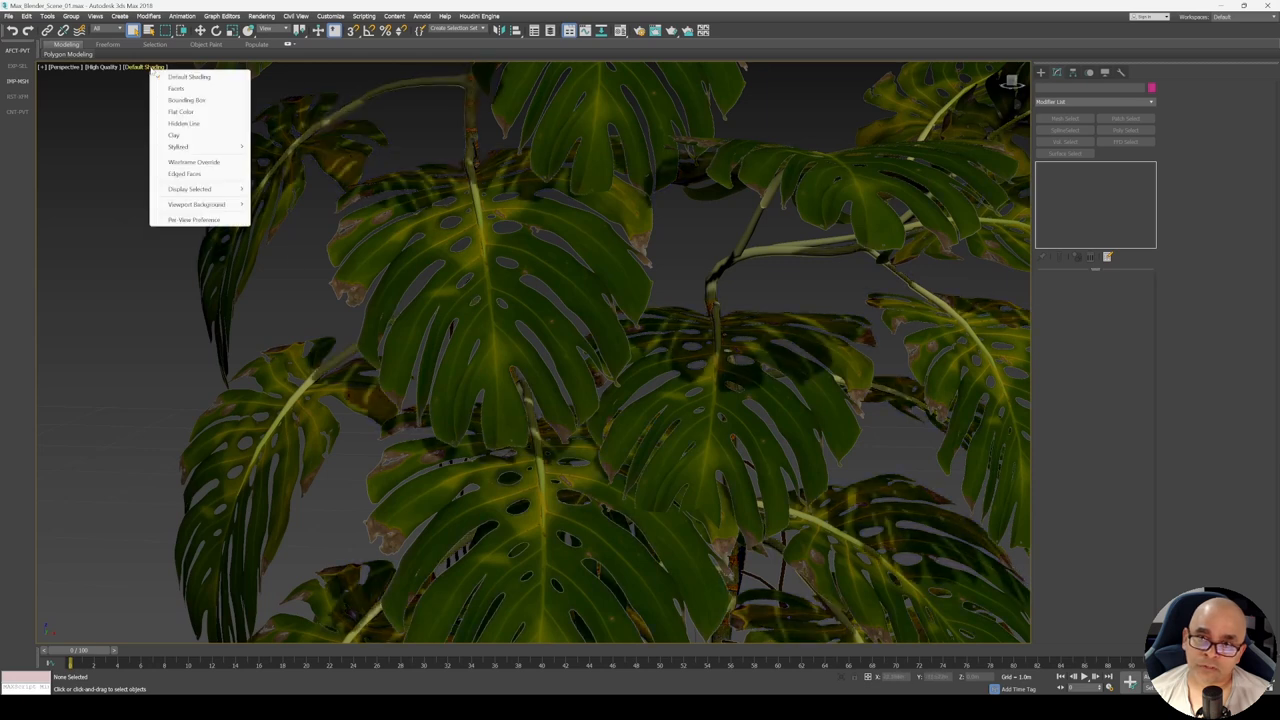
left_click(180, 173)
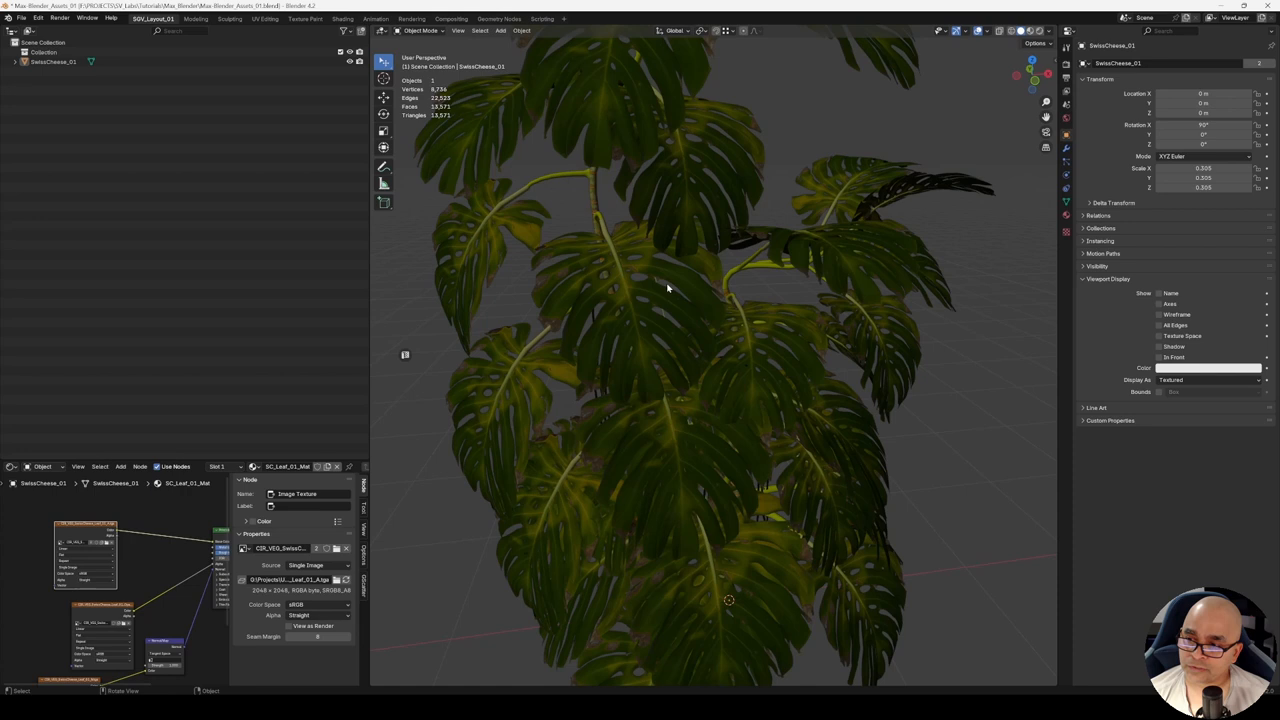
mouse_move(646, 307)
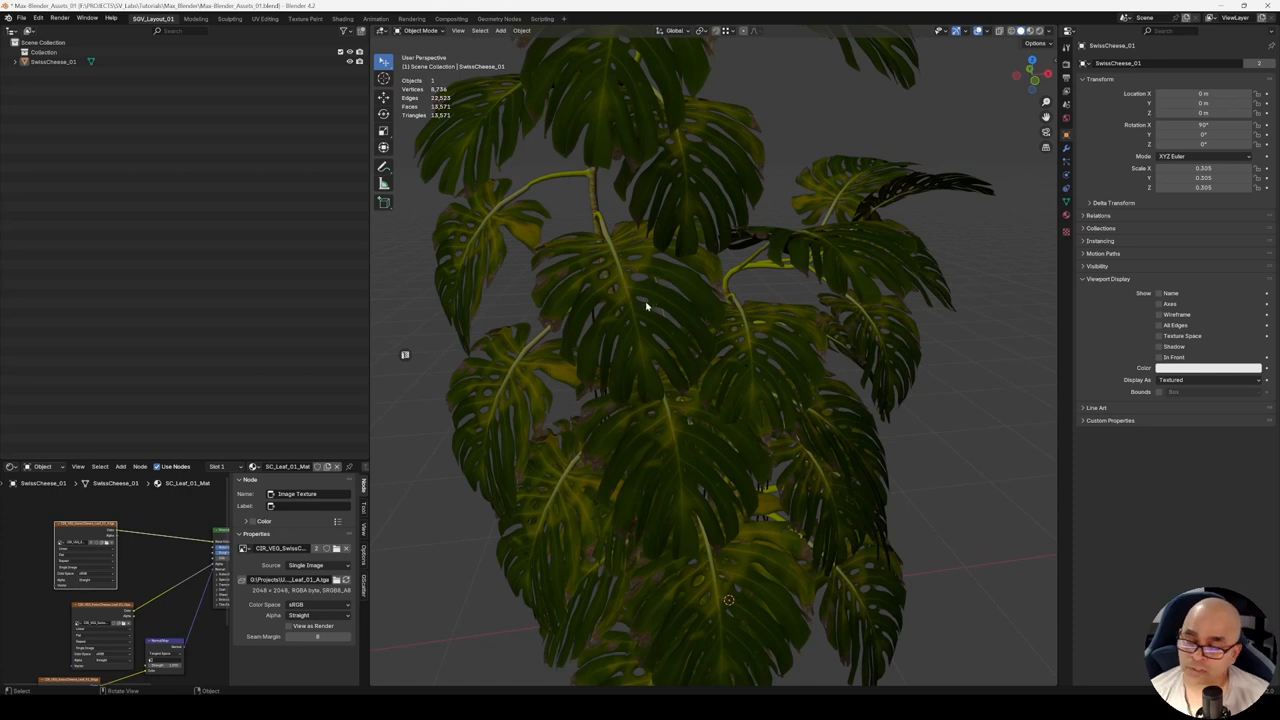
mouse_move(712, 290)
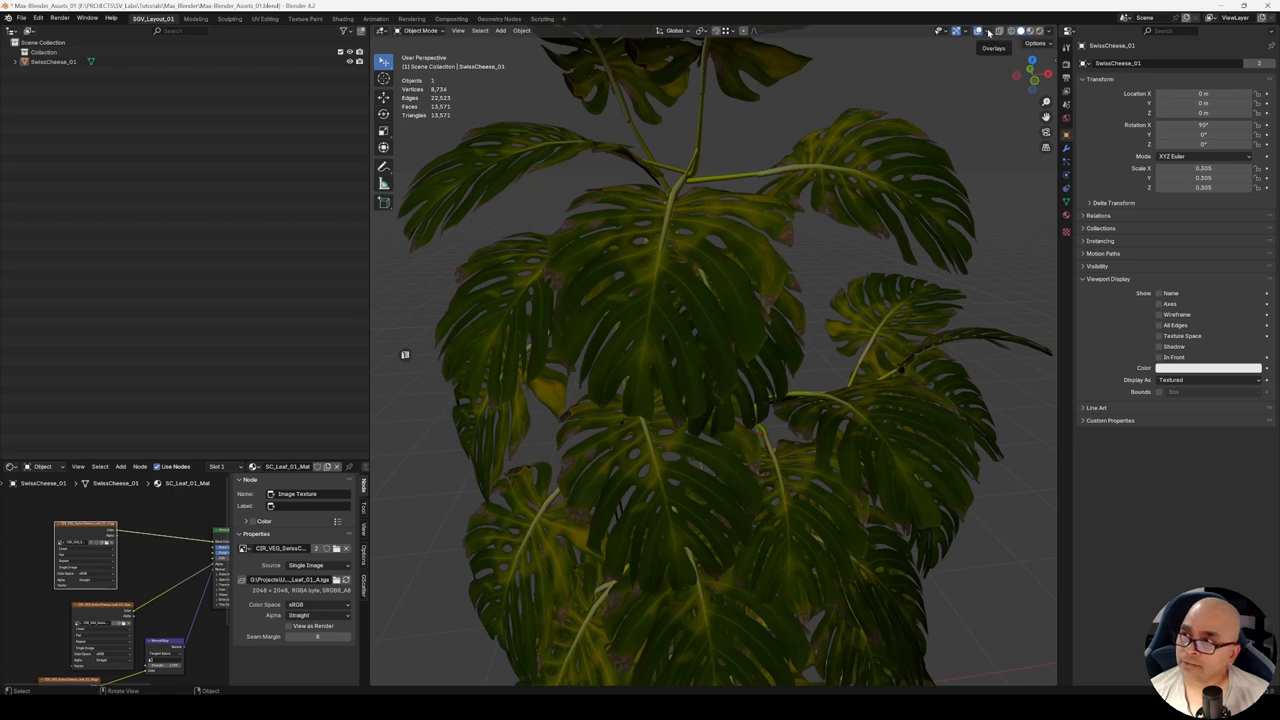
- Turn on the Wireframe overlay, orbit around the leaf stem and toggle overlays
left_click(984, 30)
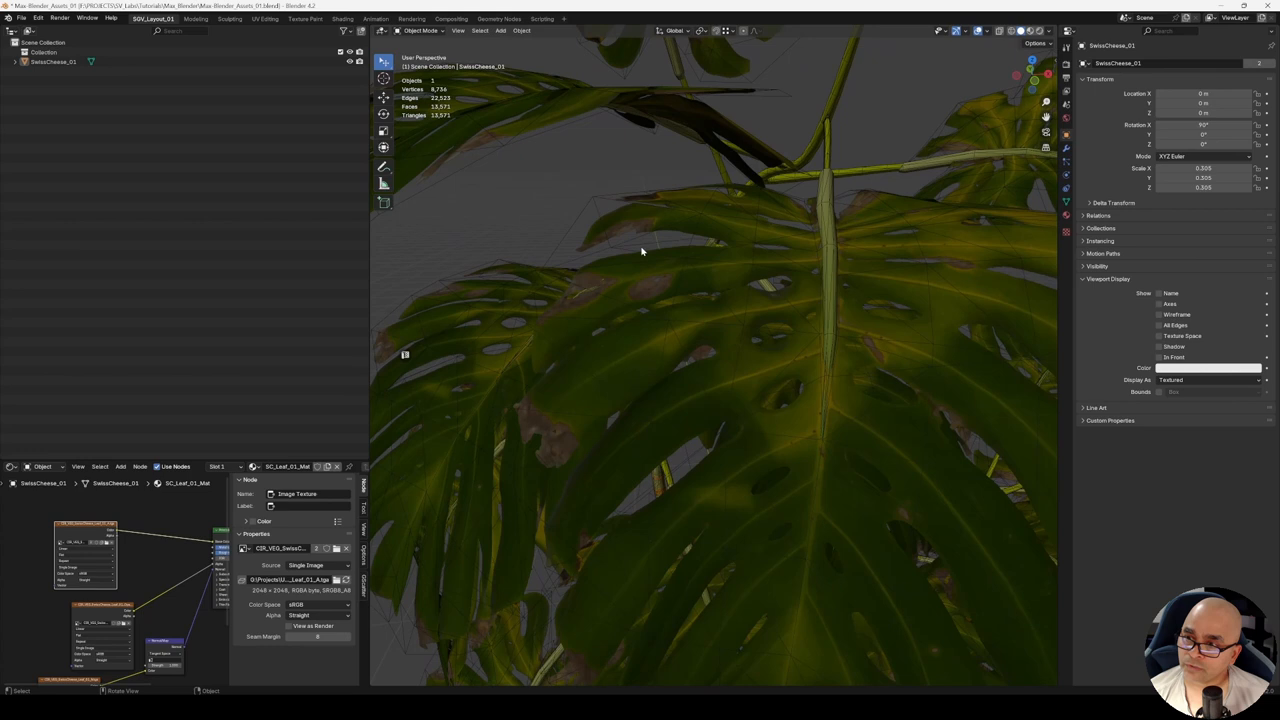
left_click_drag(640, 250, 730, 245)
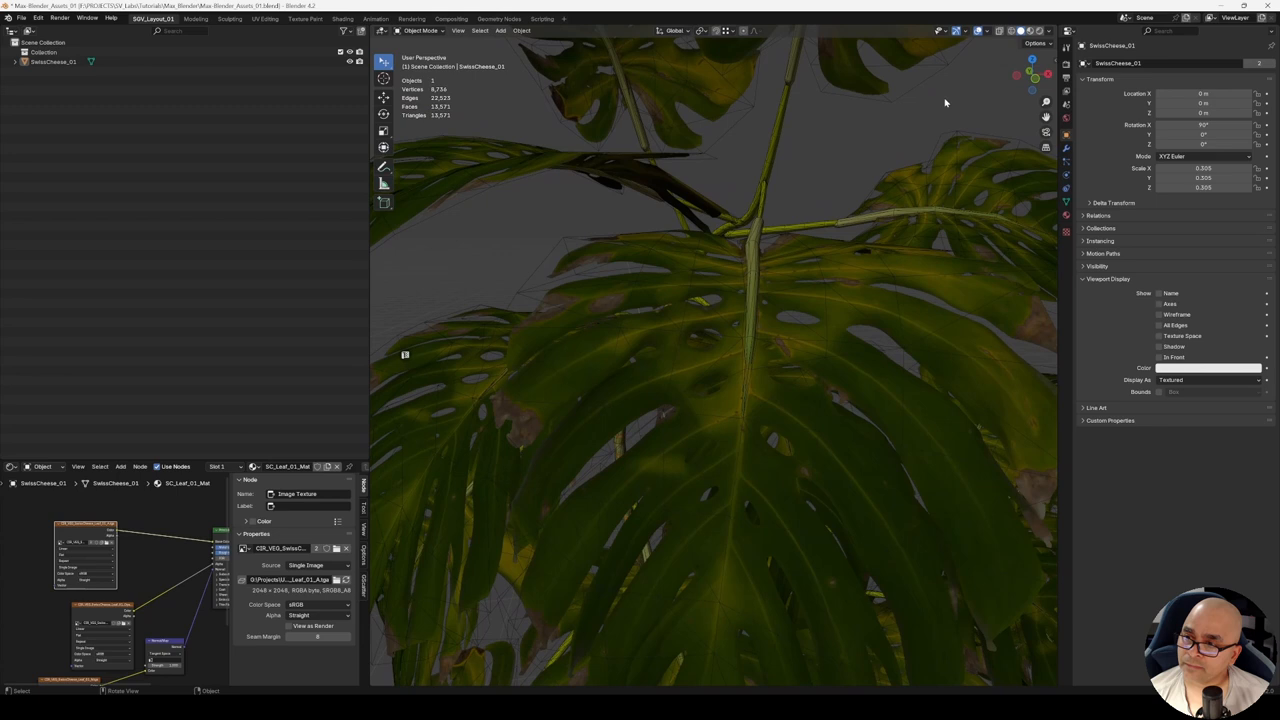
mouse_move(980, 31)
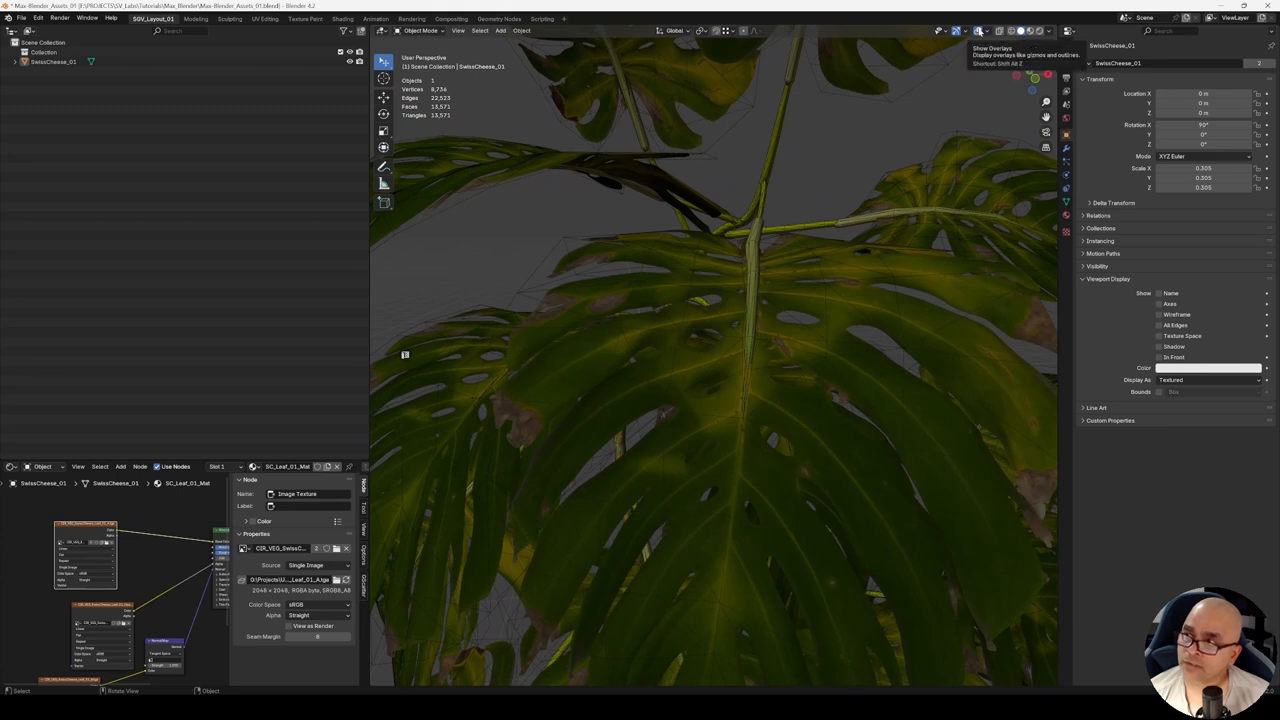
left_click(986, 30)
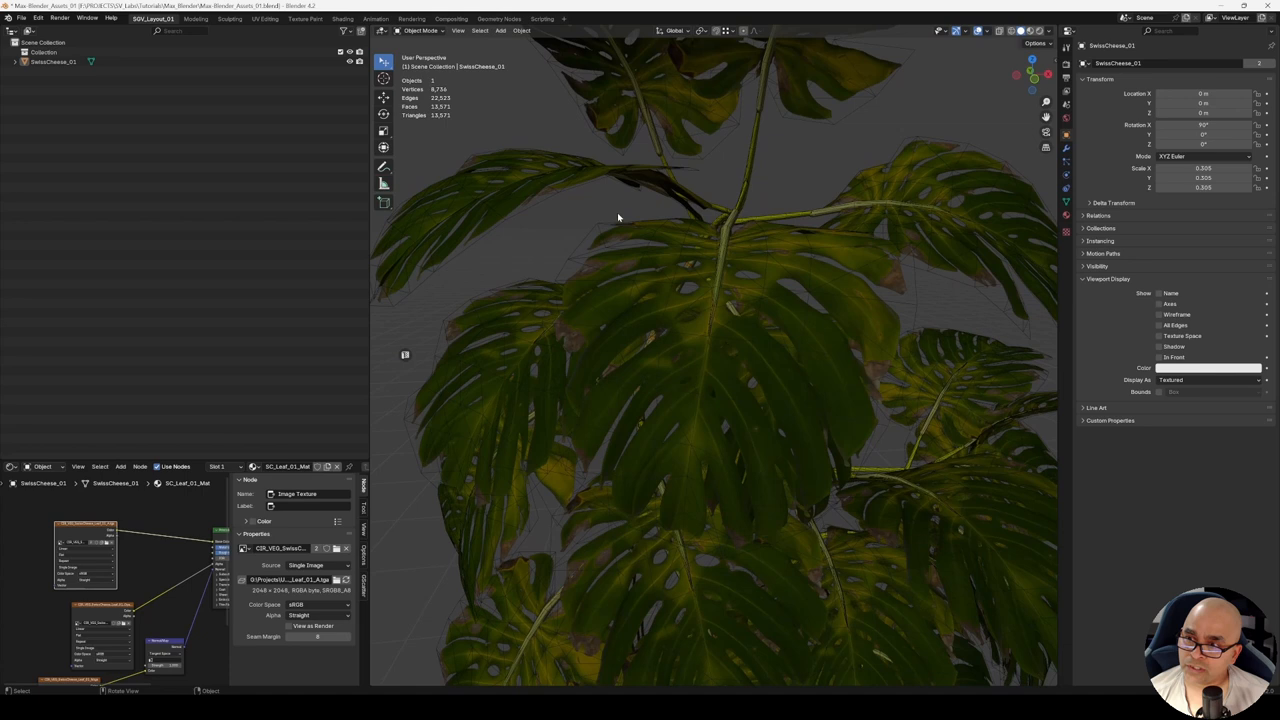
mouse_move(651, 208)
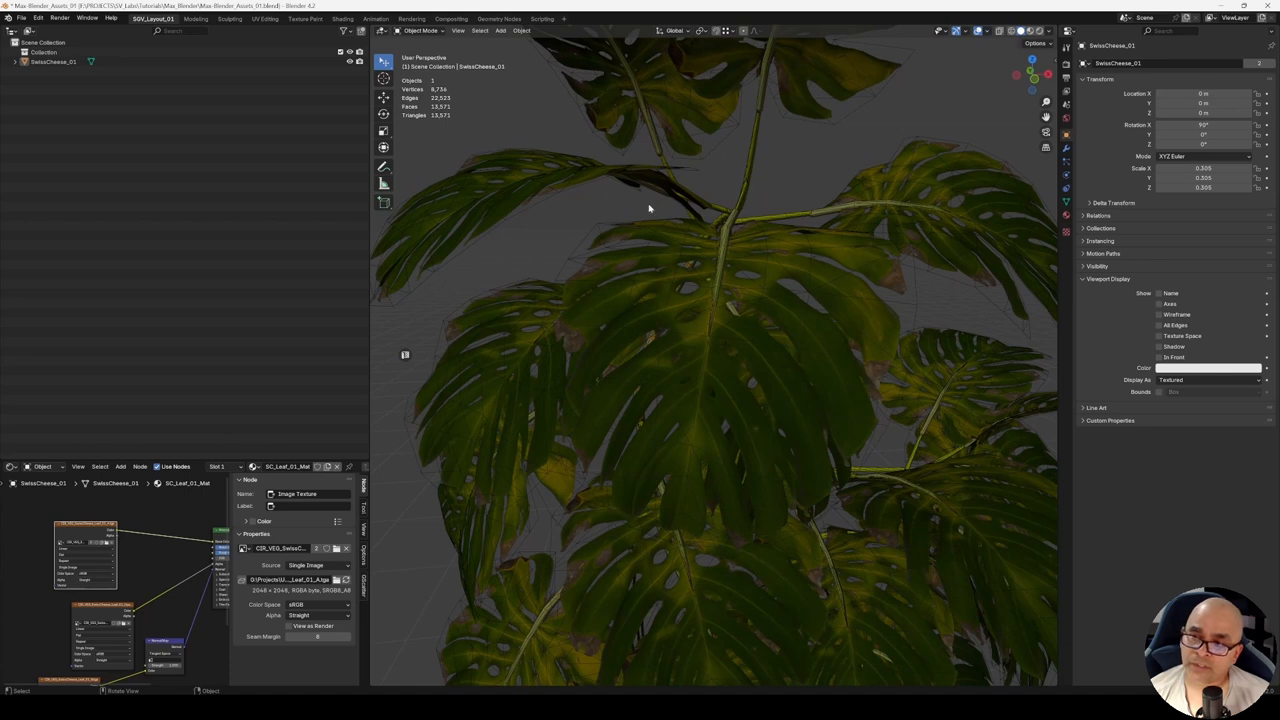
left_click(35, 17)
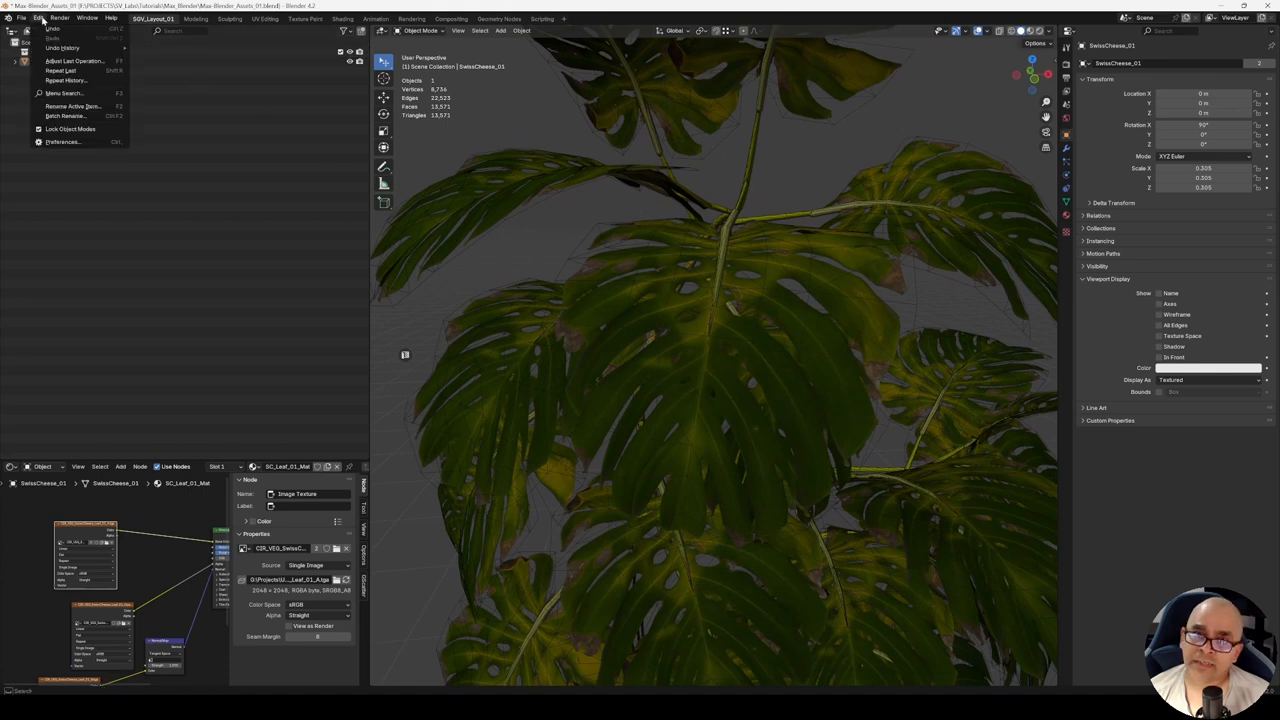
left_click(62, 141)
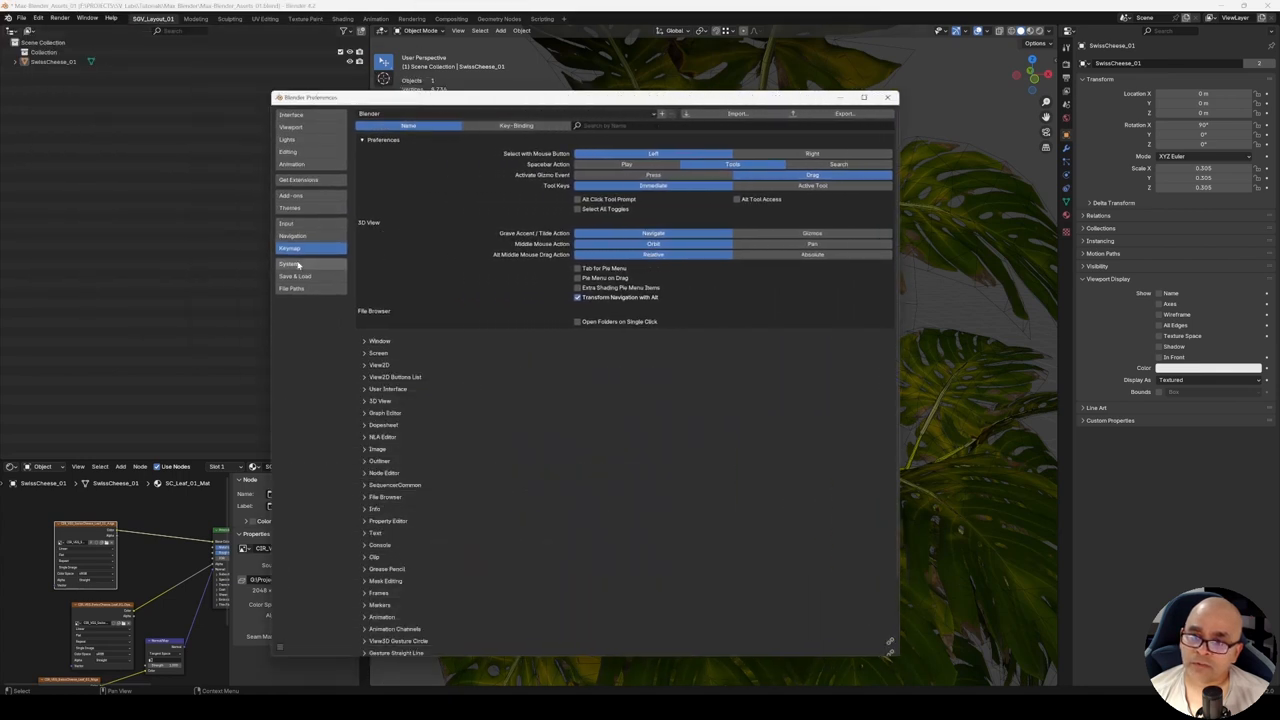
left_click(291, 247)
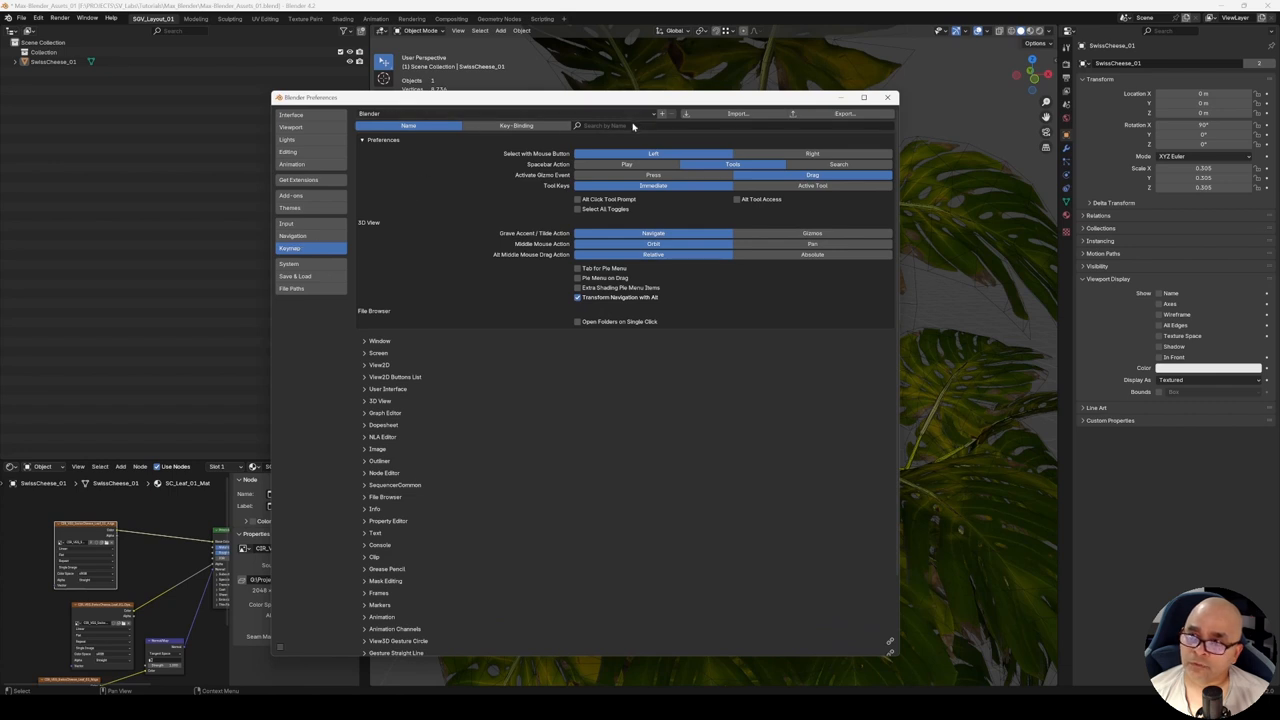
type("wireframe")
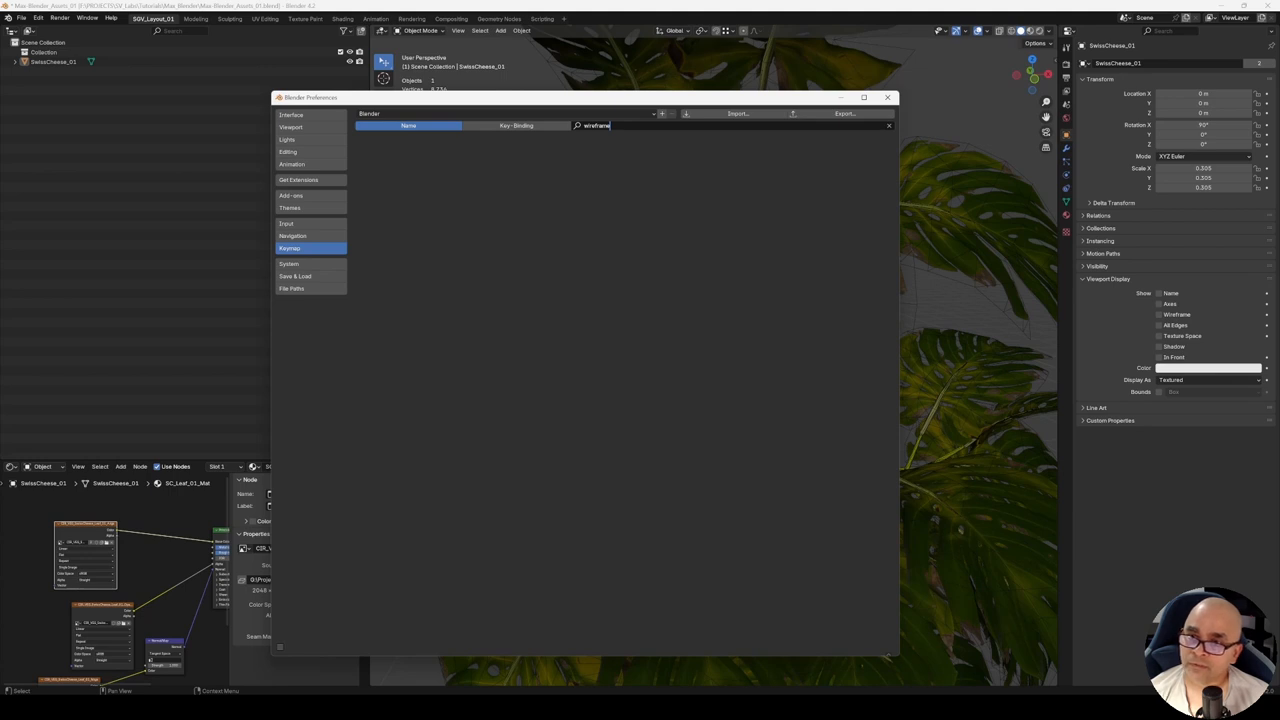
left_click(887, 97)
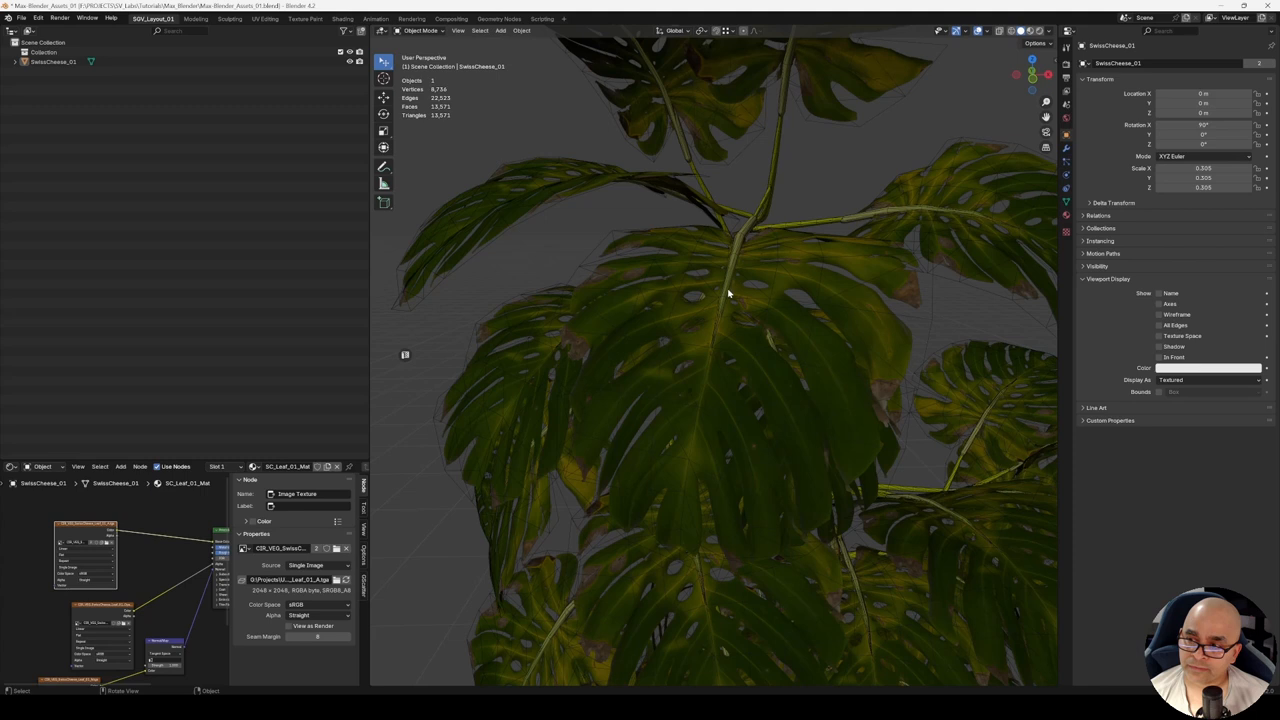
mouse_move(644, 224)
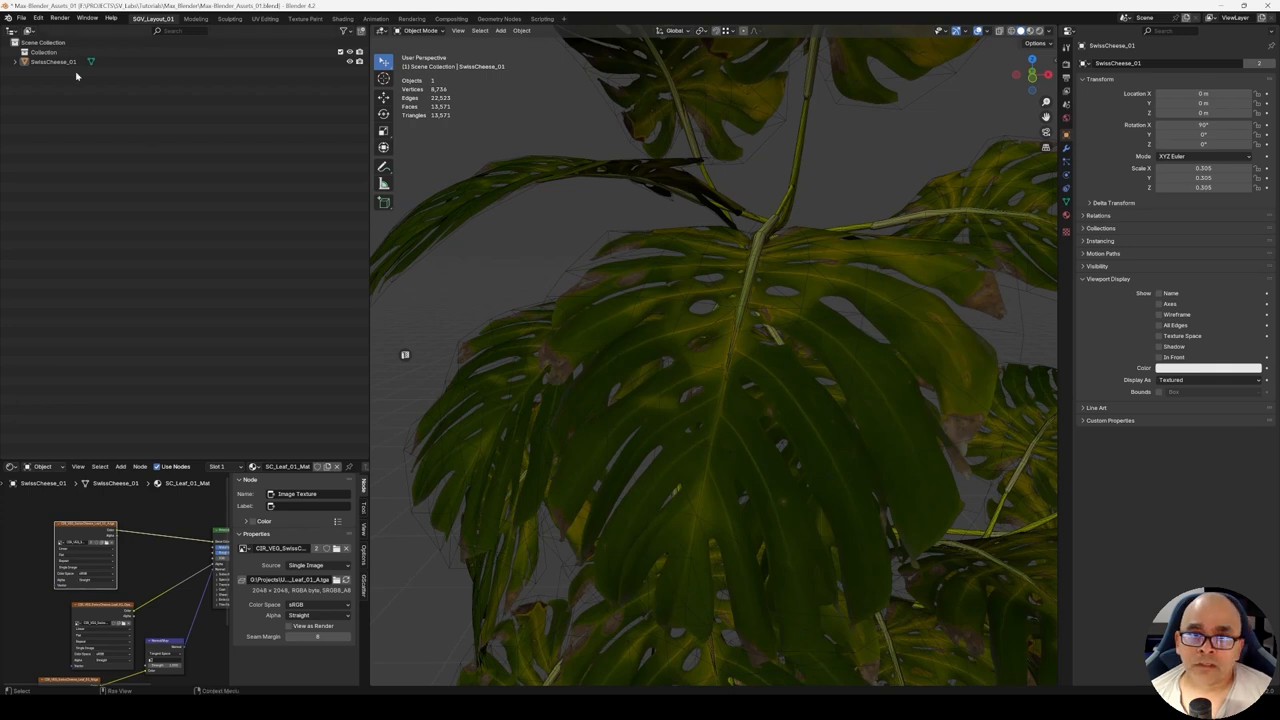
left_click(37, 18)
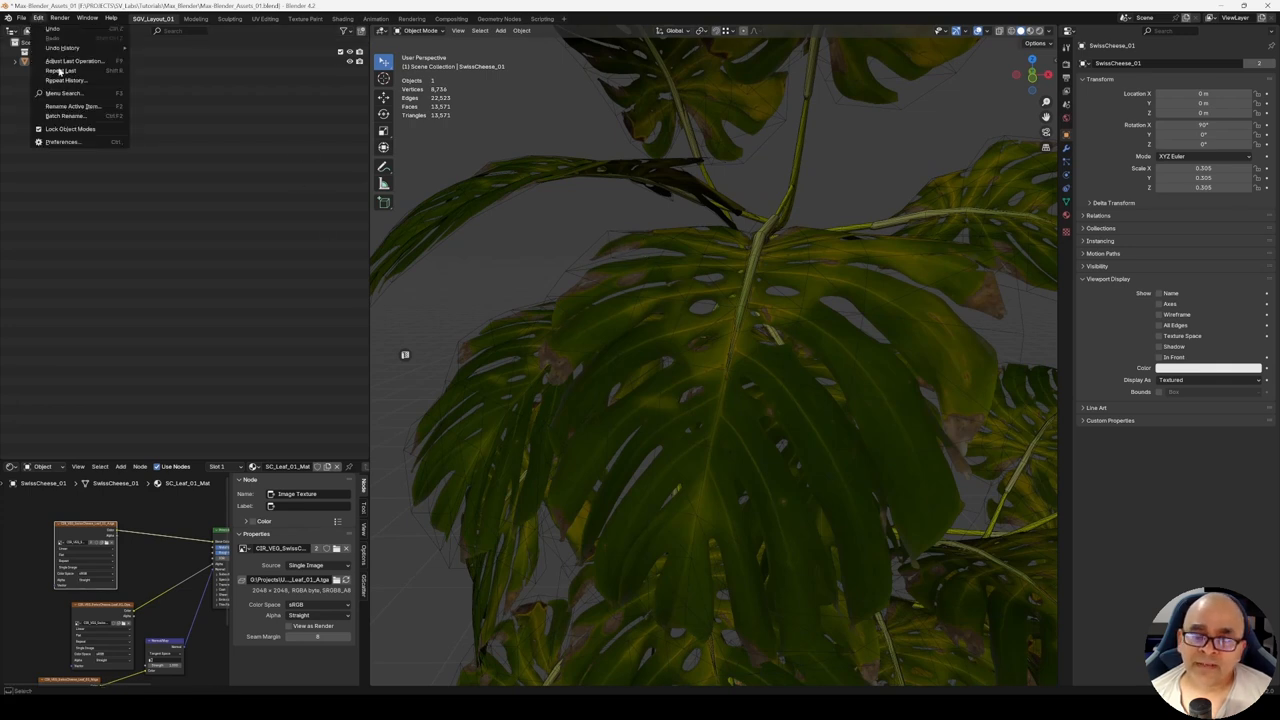
- Set the 3D Viewport theme Wire colour to white in Preferences
left_click(61, 141)
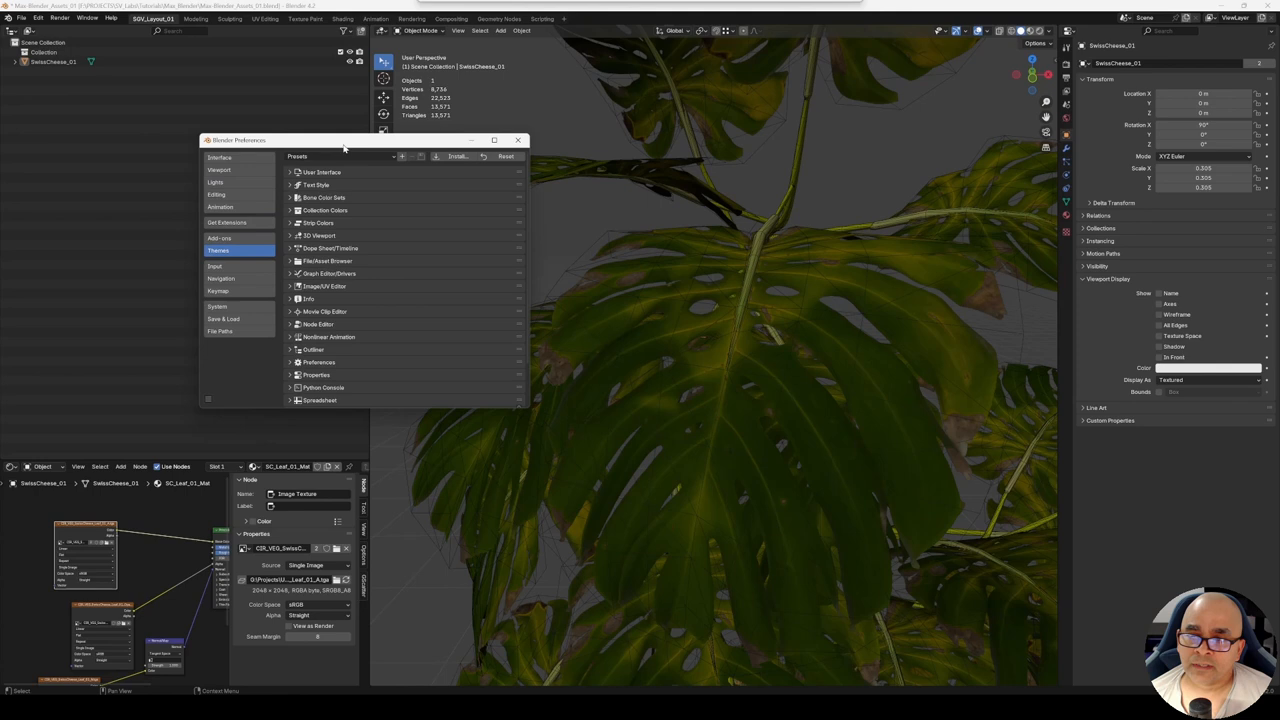
mouse_move(530, 412)
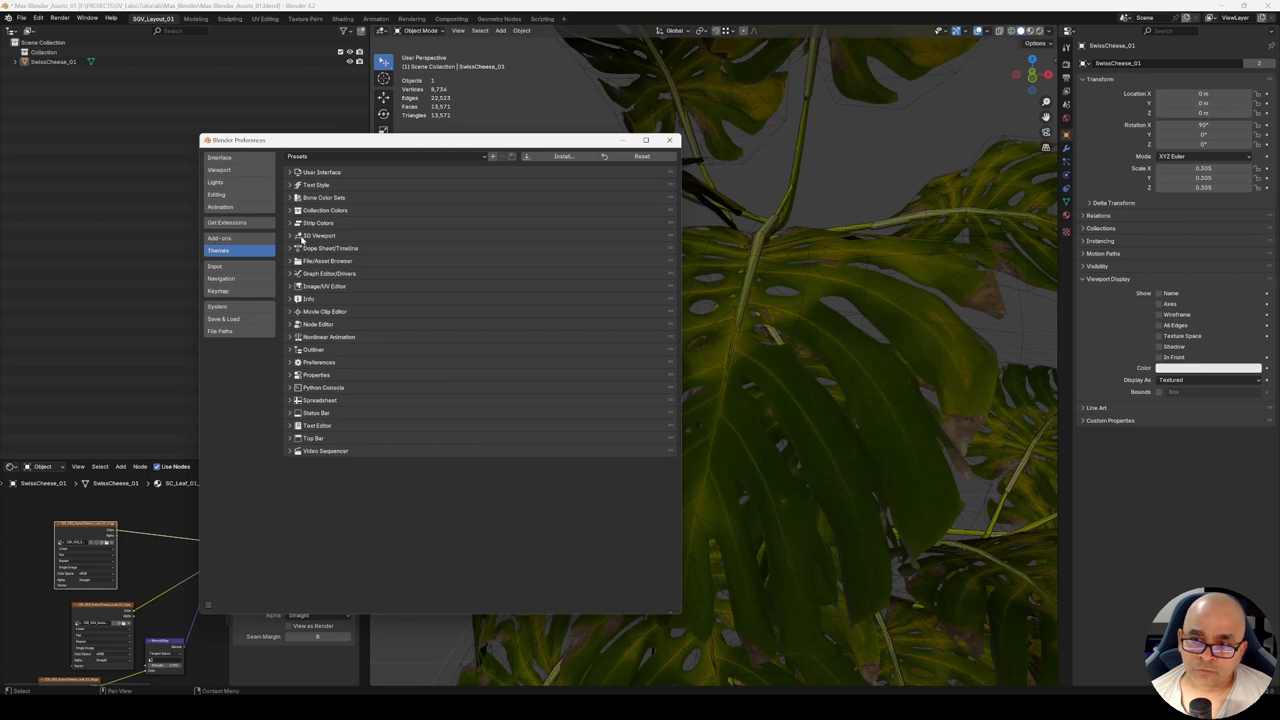
left_click(291, 235)
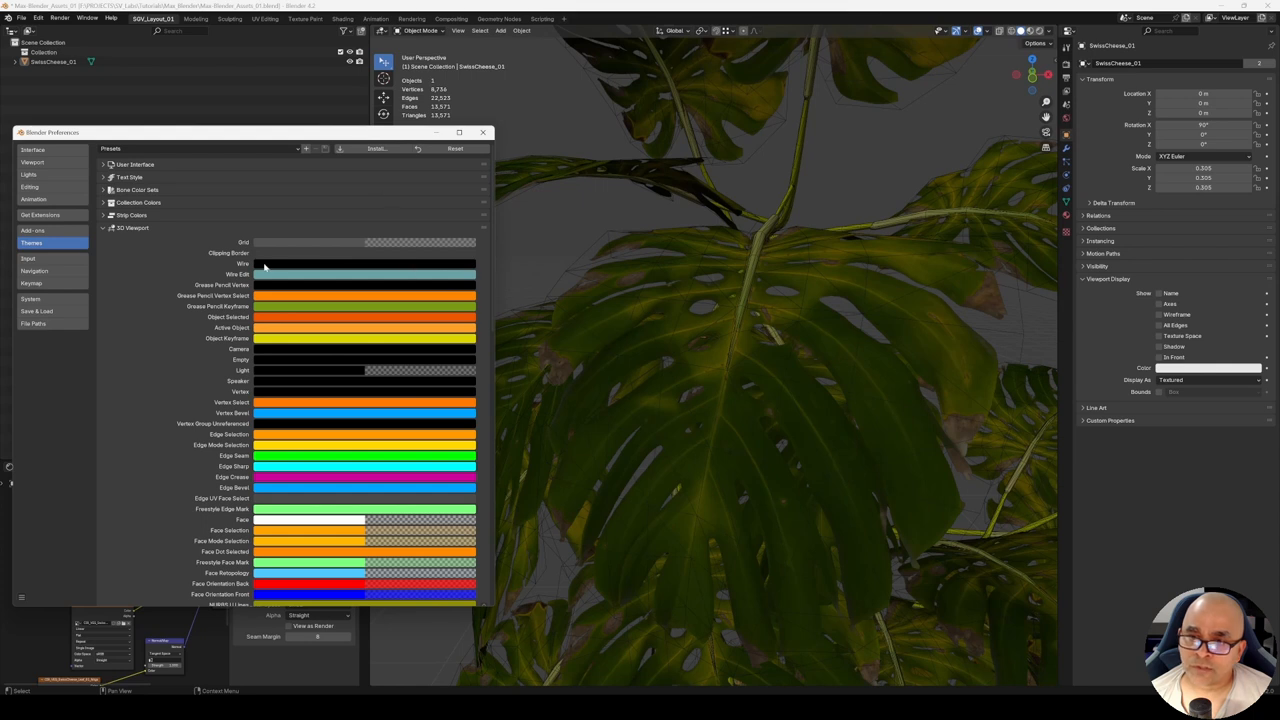
mouse_move(275, 258)
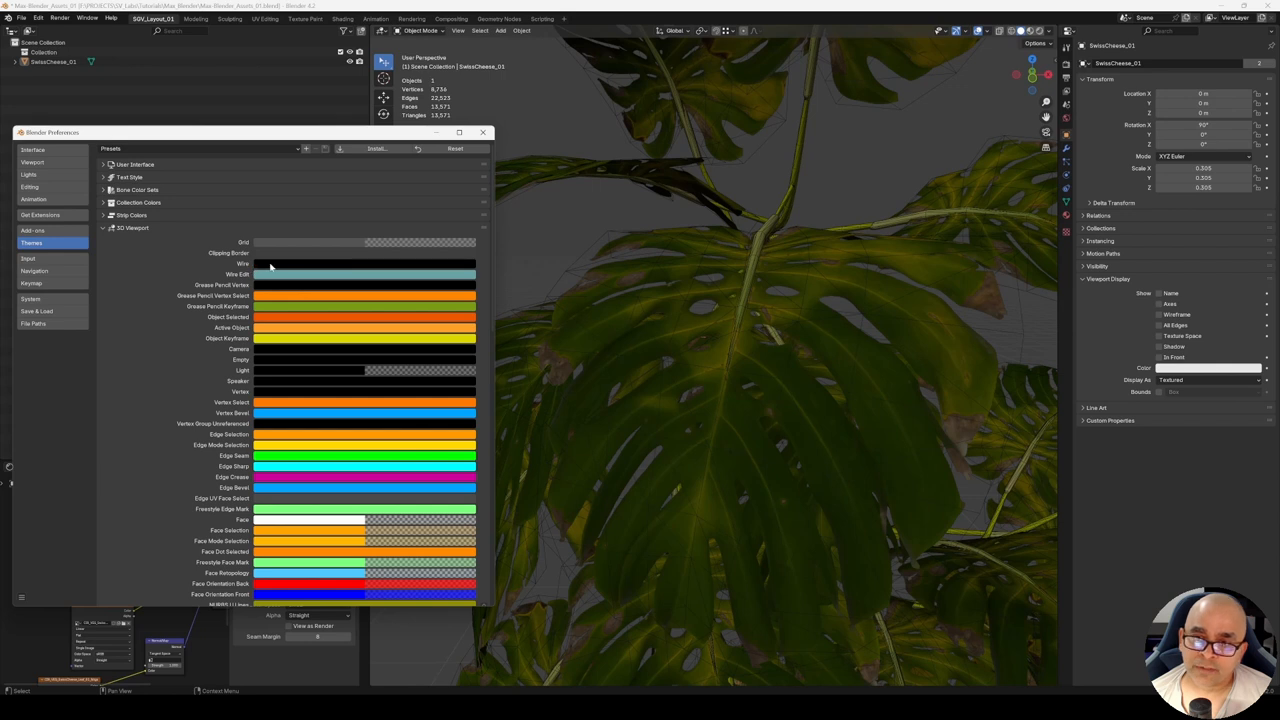
left_click(365, 274)
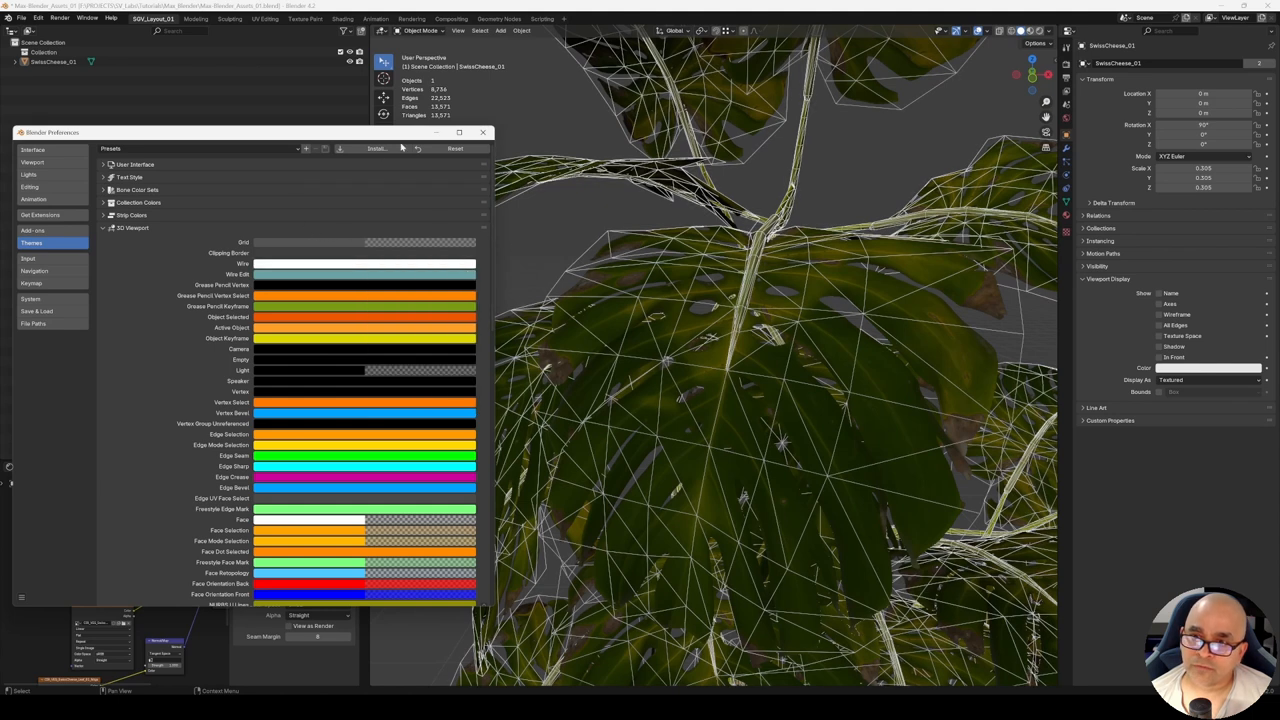
left_click(482, 132)
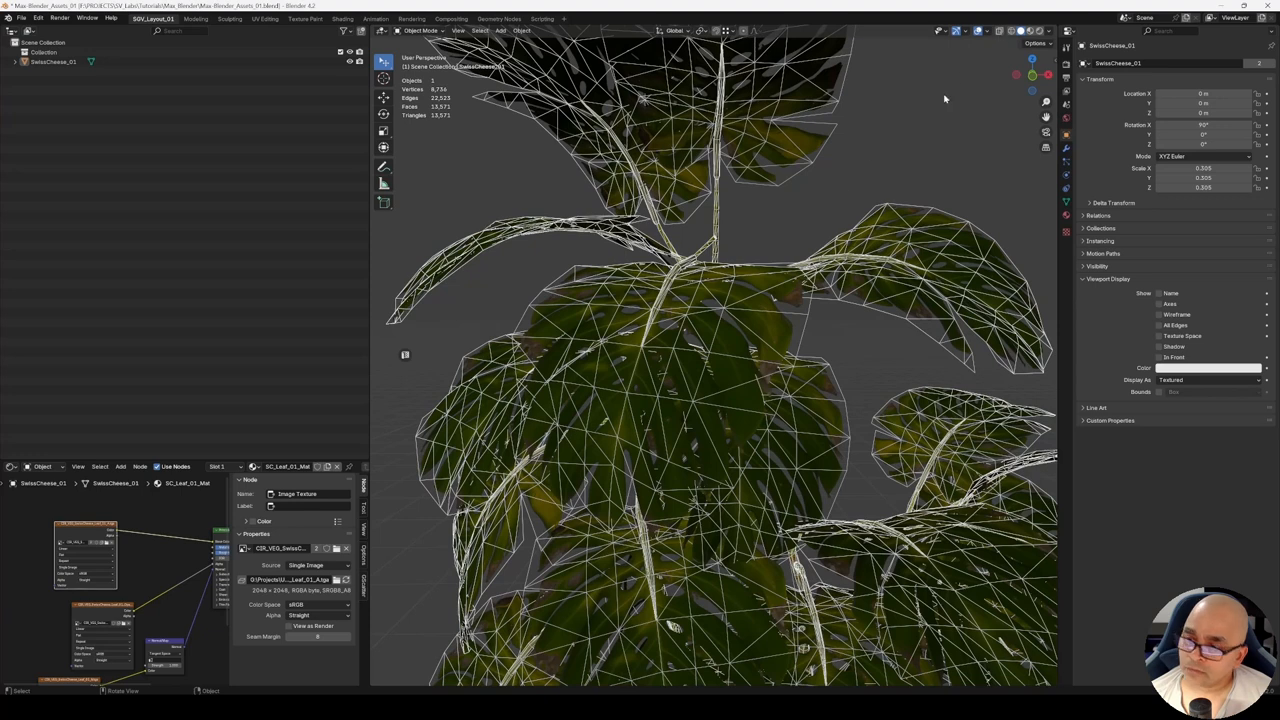
- Assign Shift+W as the shortcut for the Wireframe overlay checkbox
left_click(983, 30)
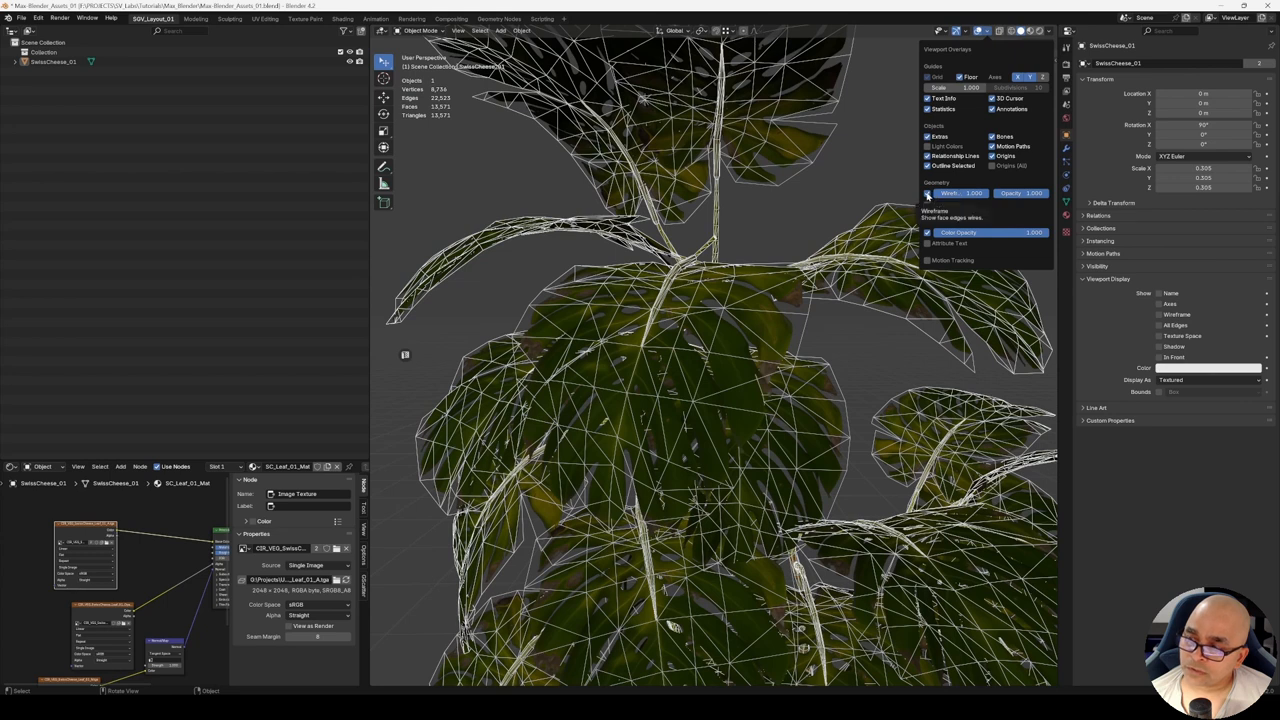
left_click(929, 193)
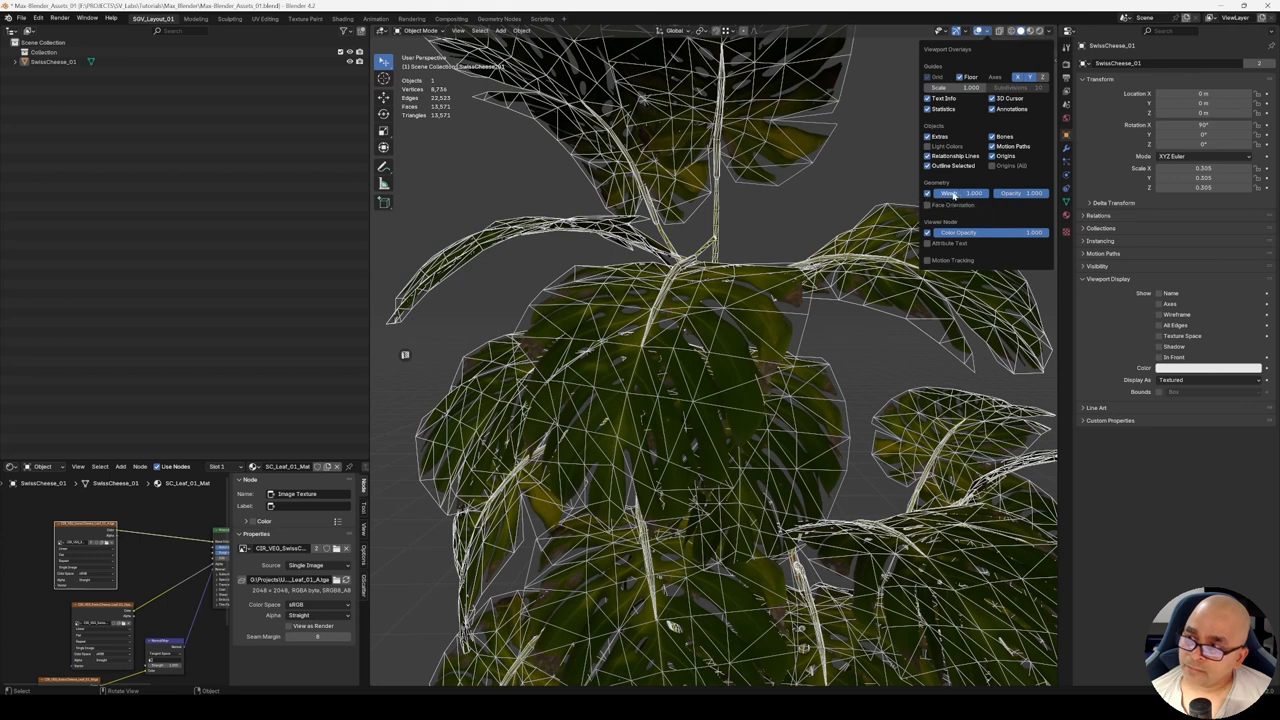
right_click(960, 193)
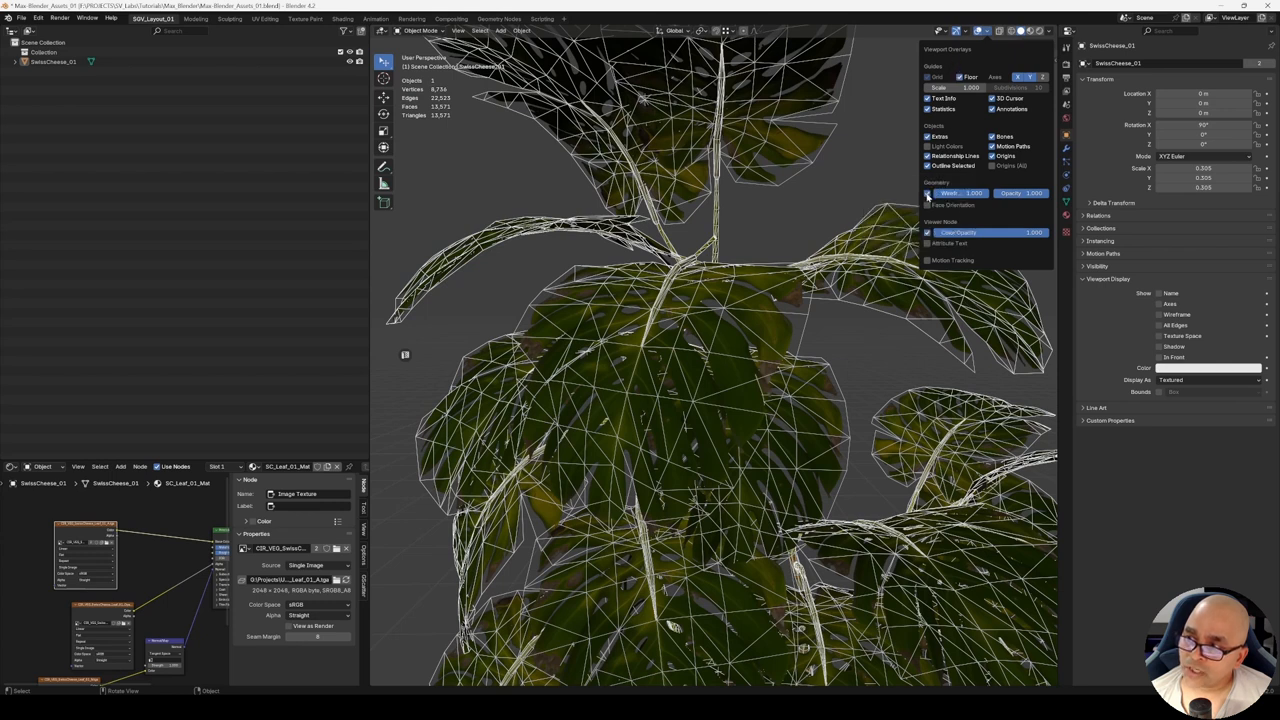
right_click(948, 193)
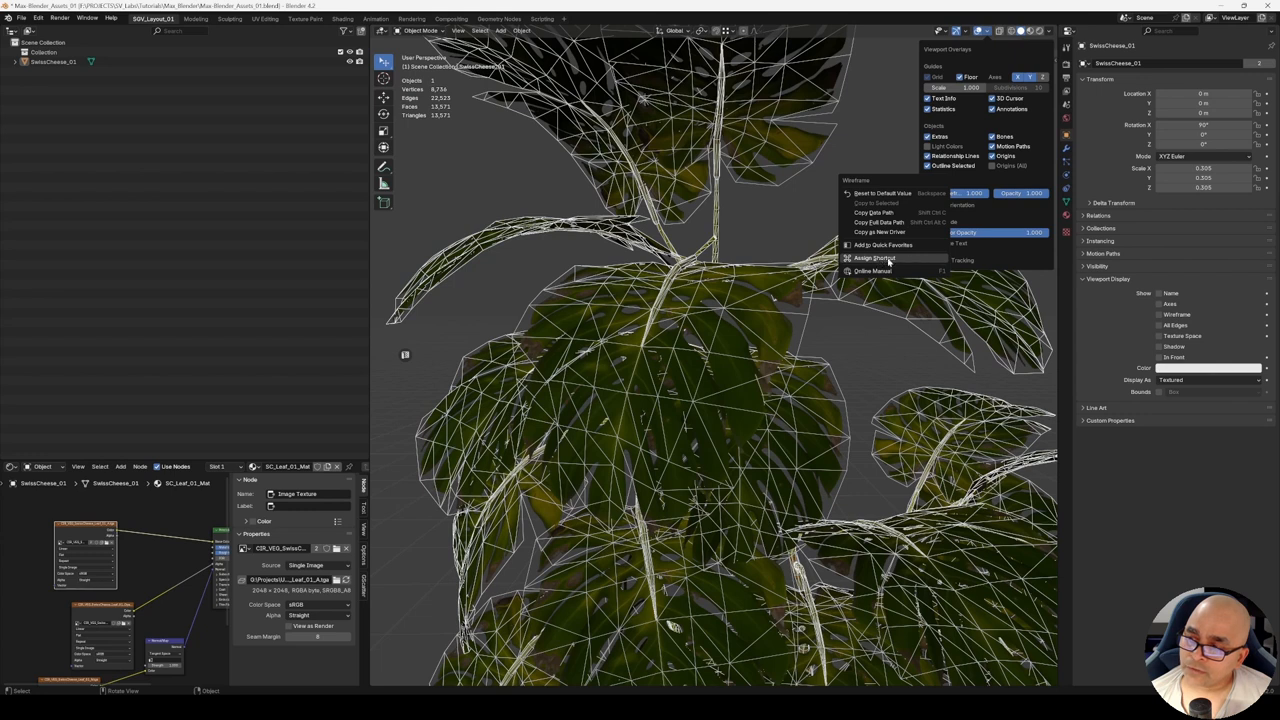
left_click(875, 258)
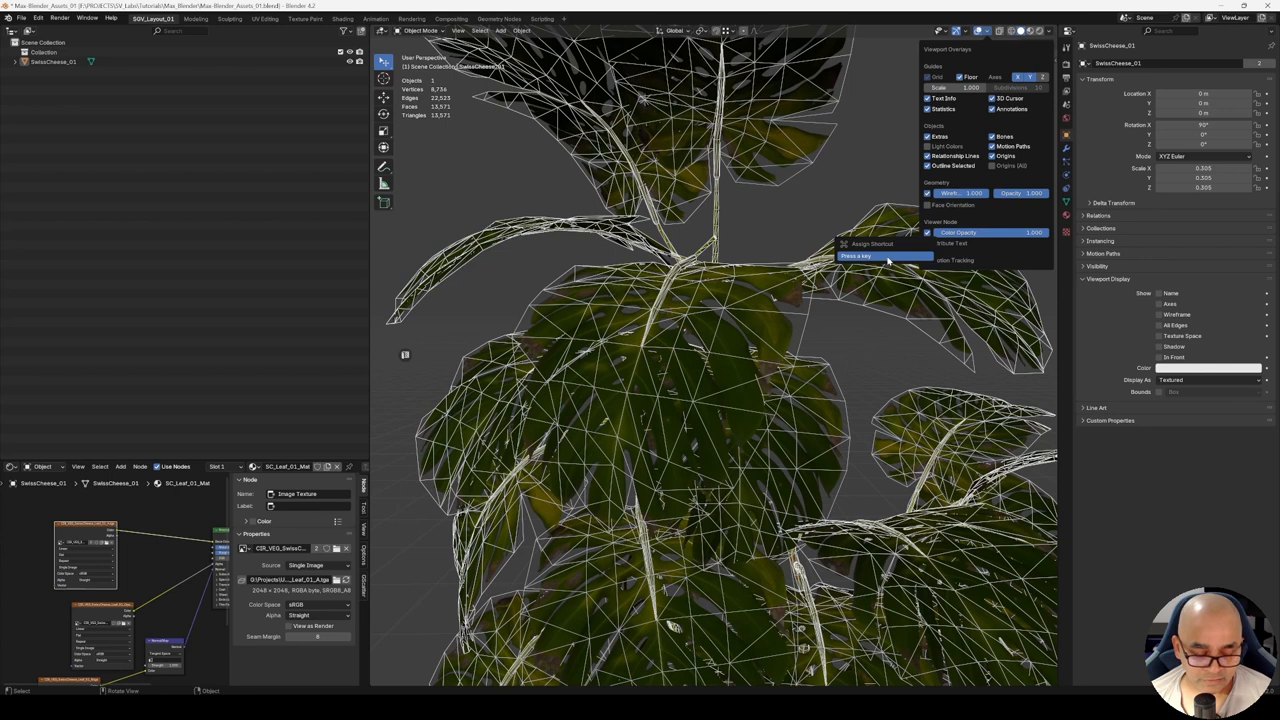
key("shift+w")
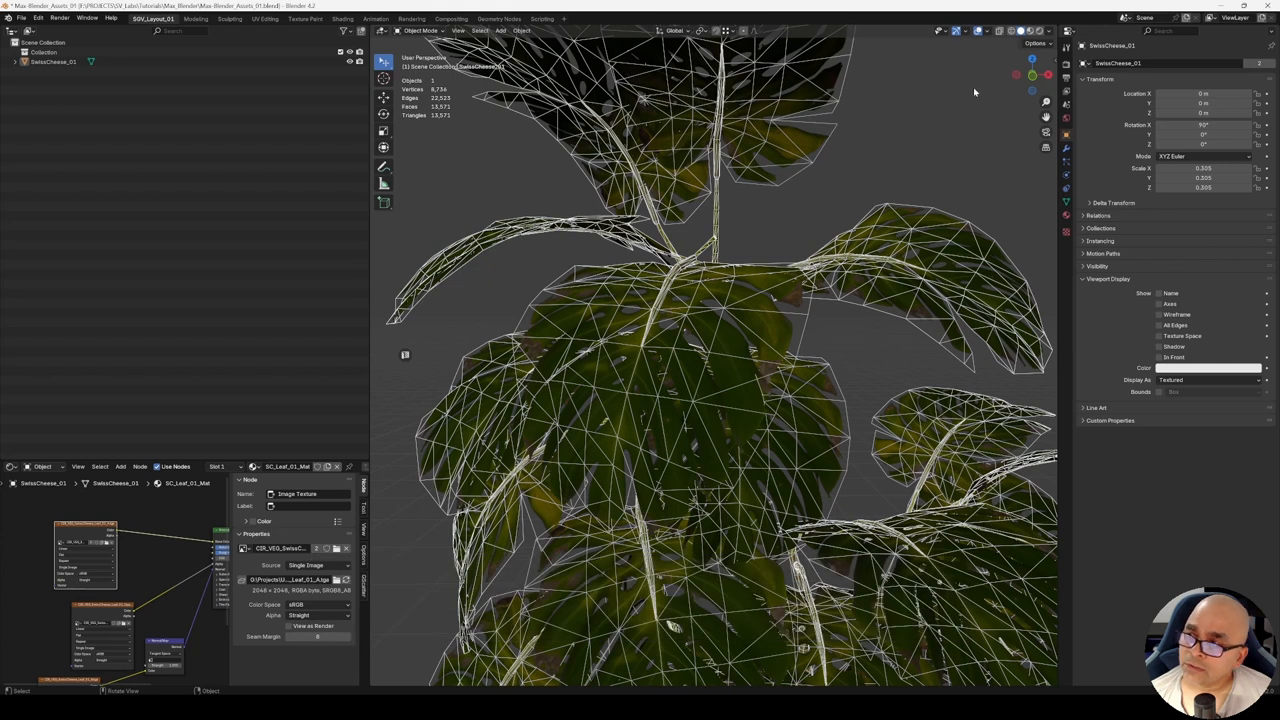
- Check that the wireframe overlay is still enabled in Viewport Overlays
left_click(1001, 30)
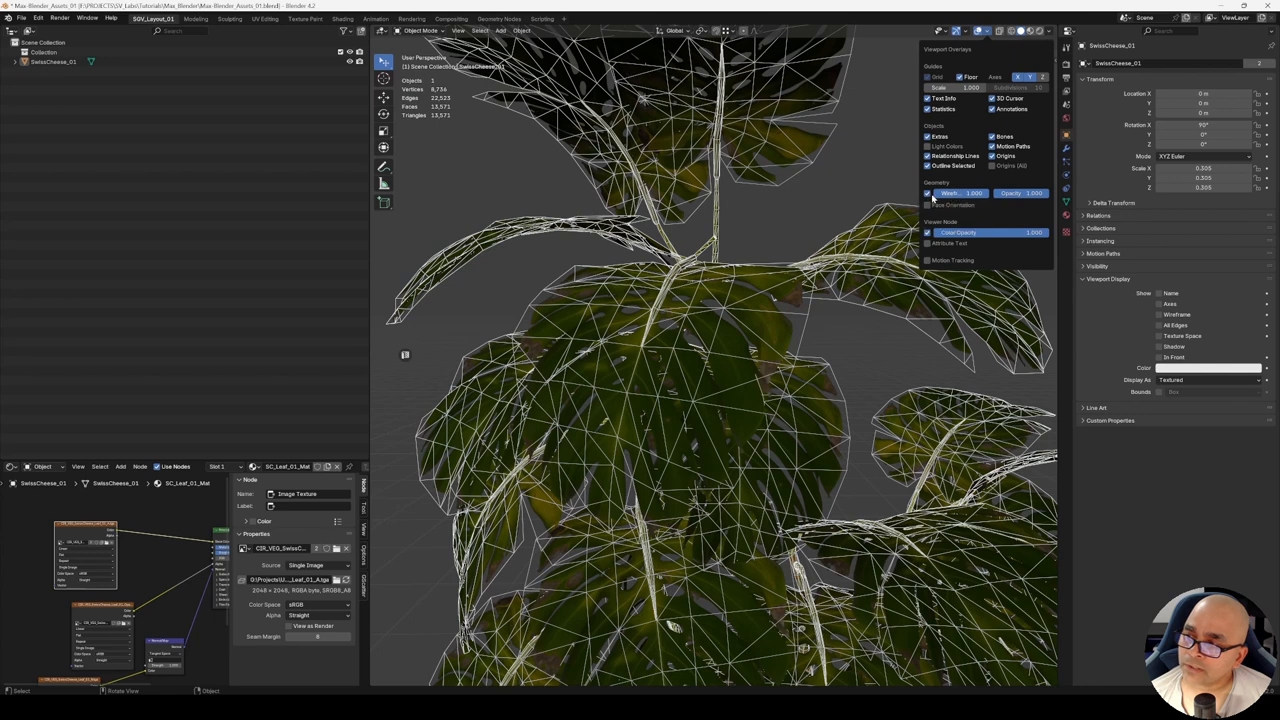
mouse_move(928, 193)
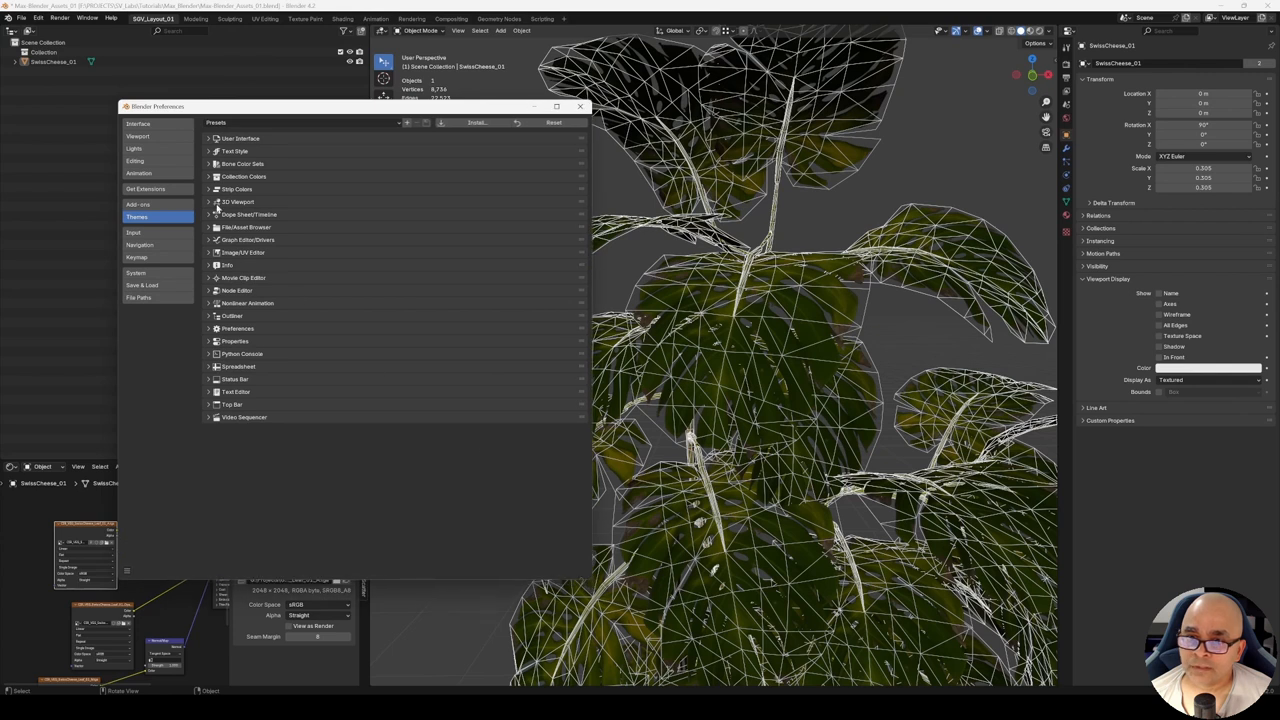
- Change the 3D Viewport Wire colour to bright green and orbit the plant
left_click(209, 202)
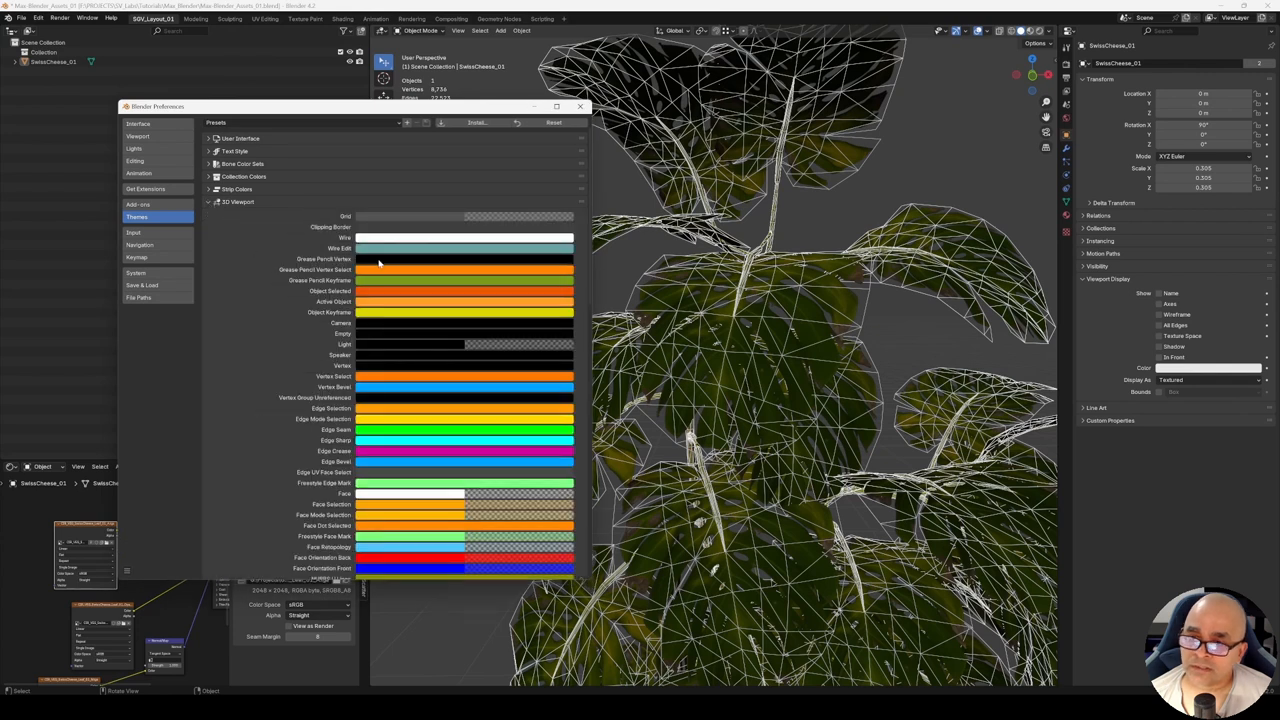
left_click(464, 248)
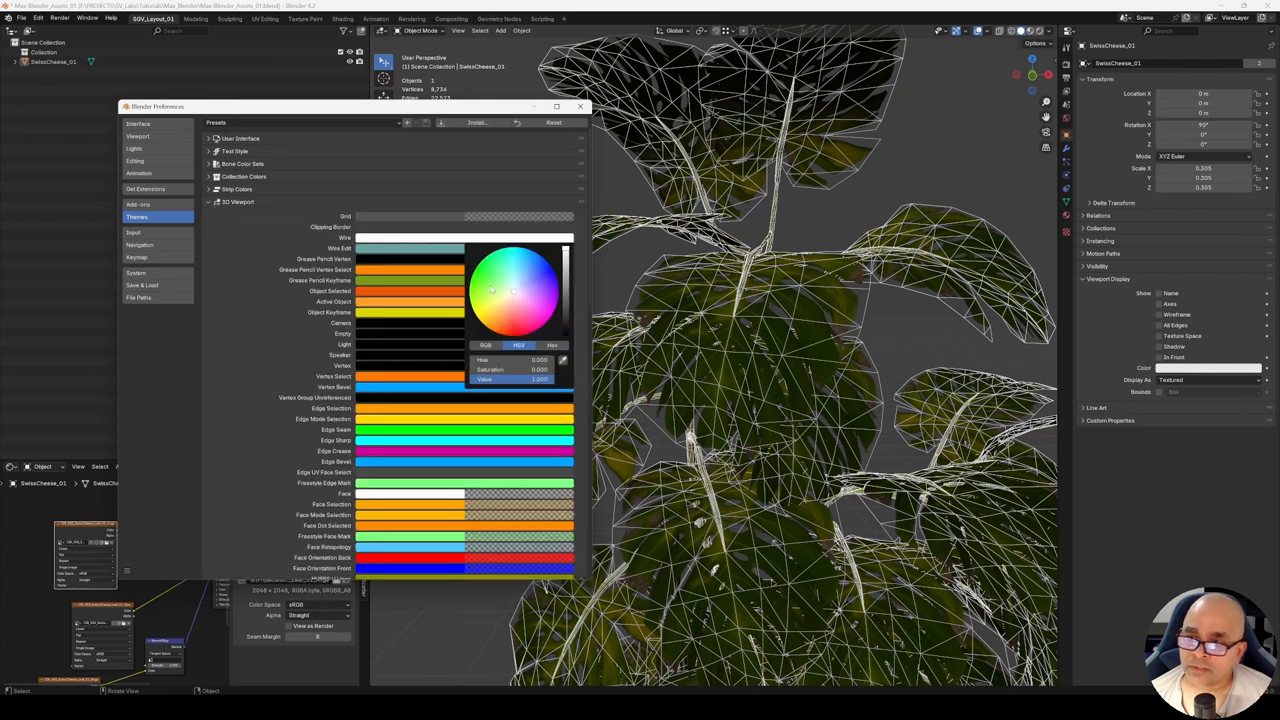
left_click(512, 279)
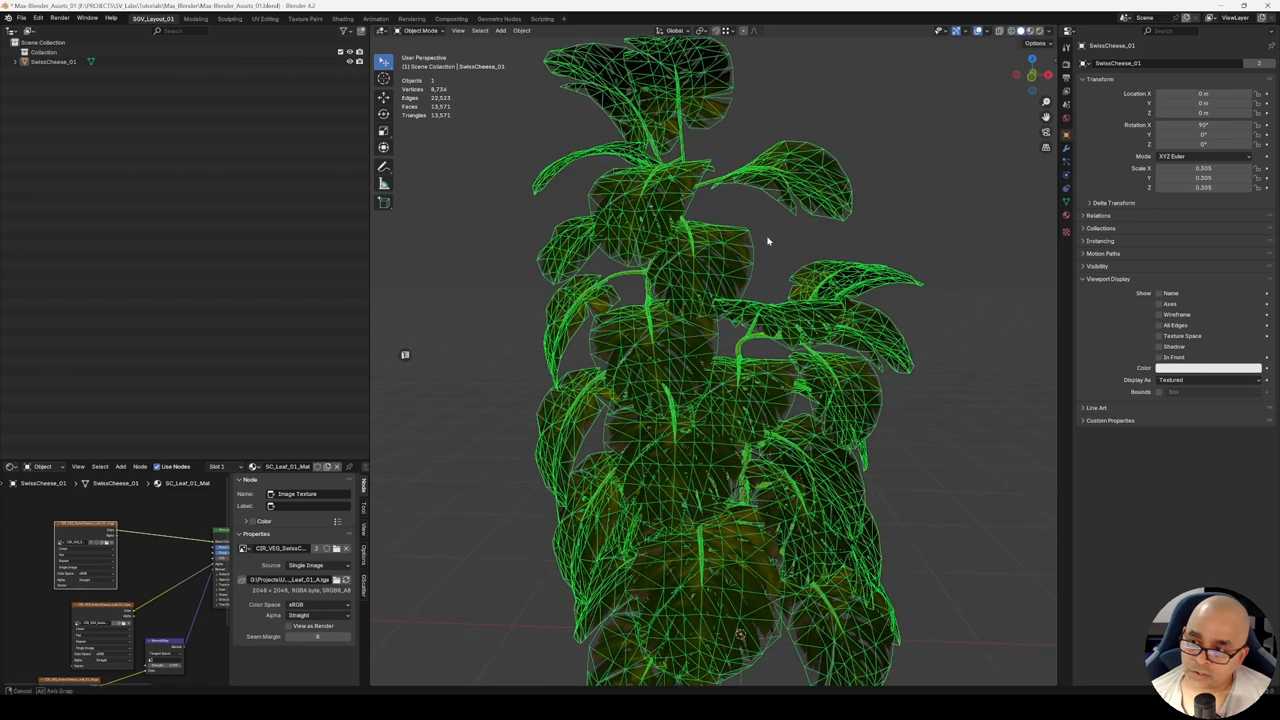
left_click_drag(768, 240, 800, 273)
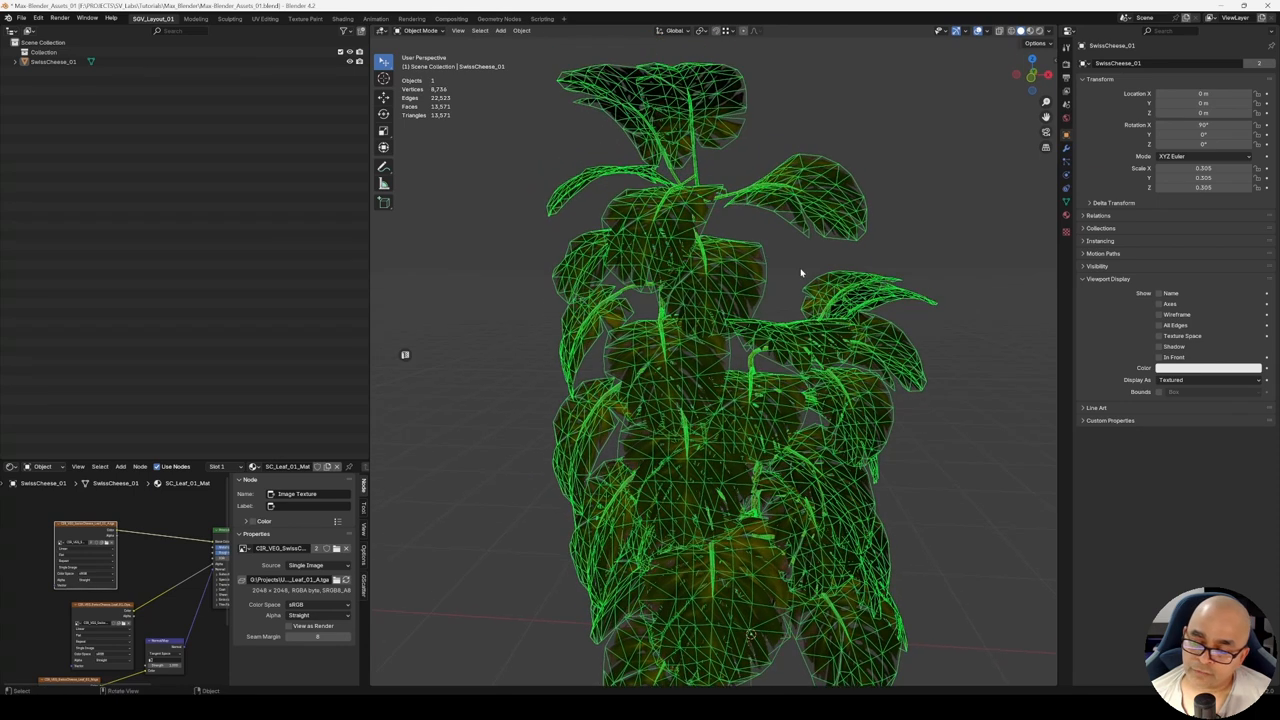
mouse_move(793, 264)
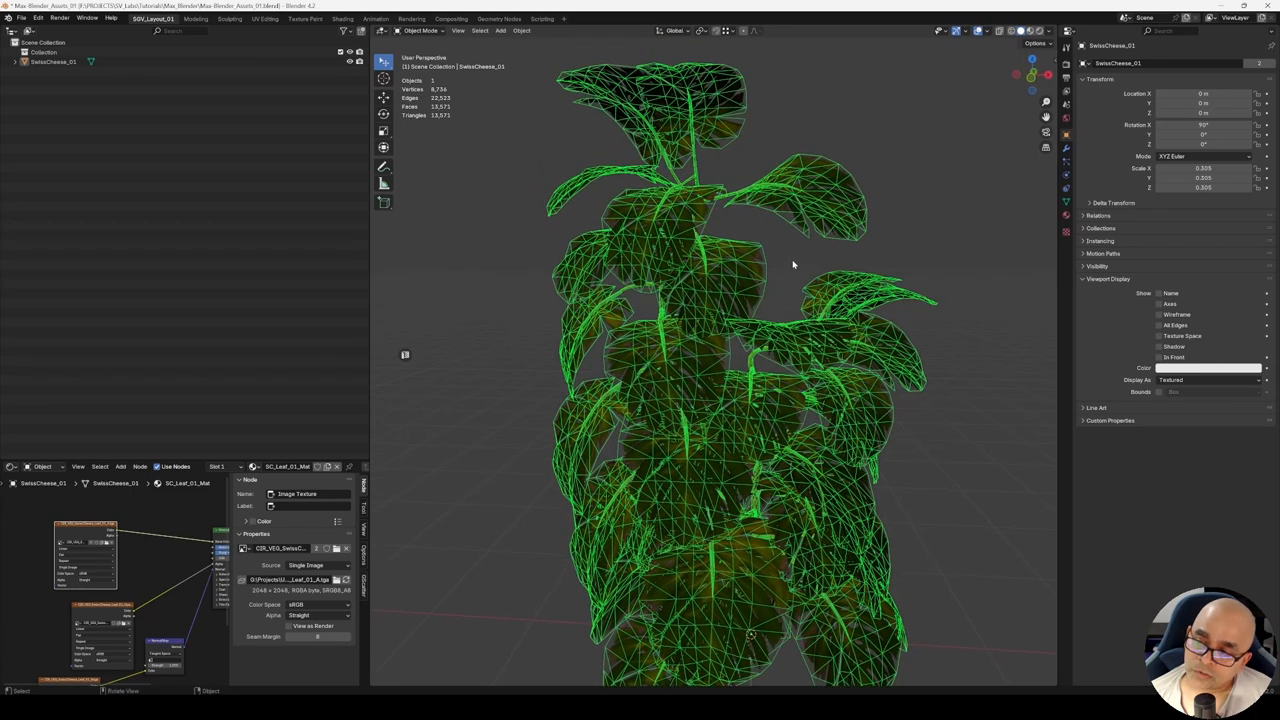